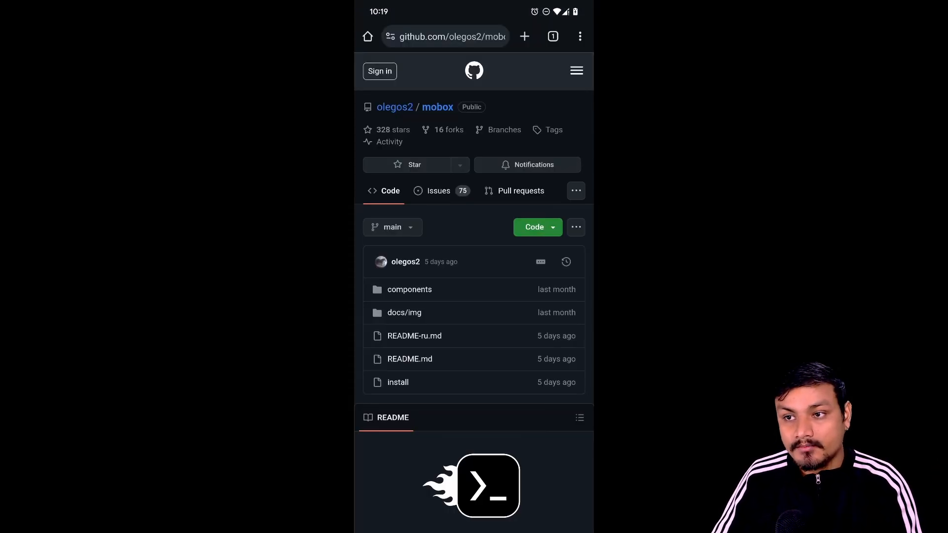
- Scroll the olegos2/mobox README down to its Installation section
scroll(down, 3)
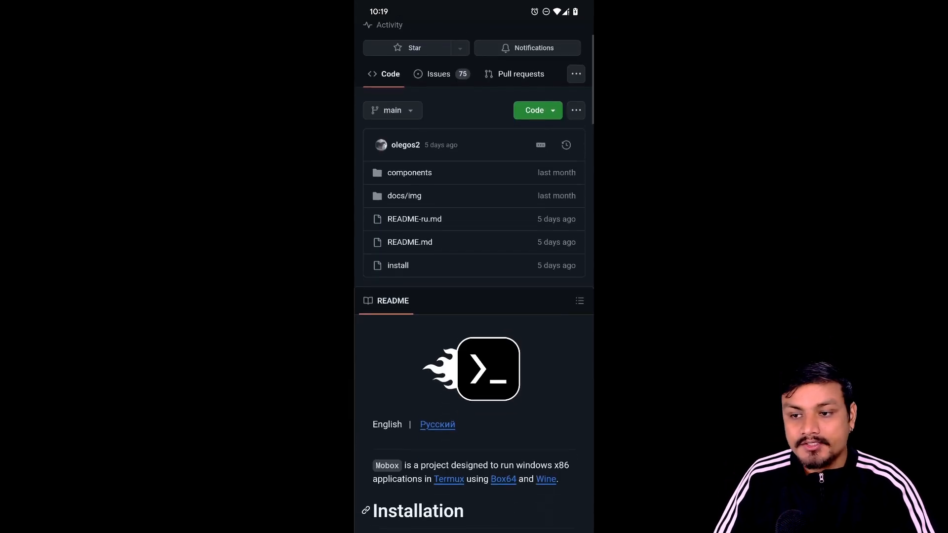
scroll(down, 3)
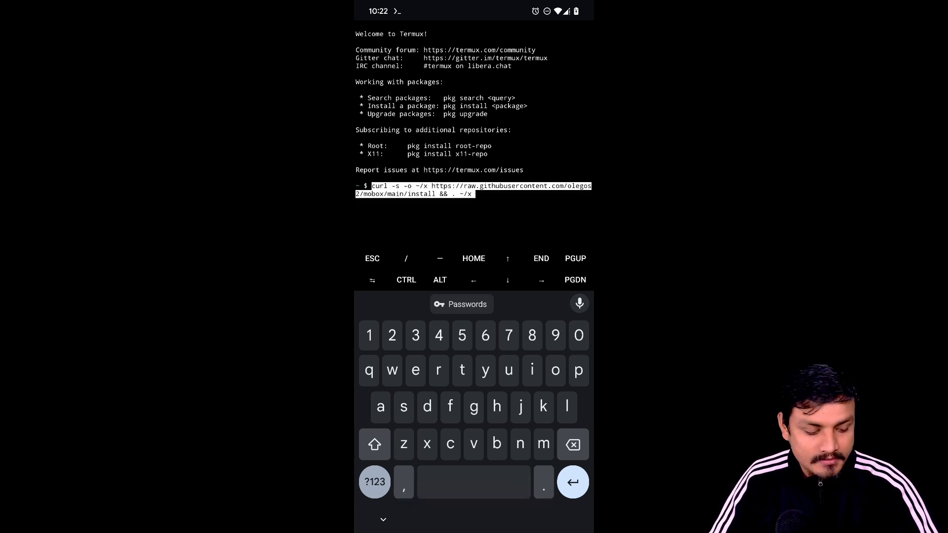
- Run the pasted Mobox curl install command and allow Termux file access
key(Enter)
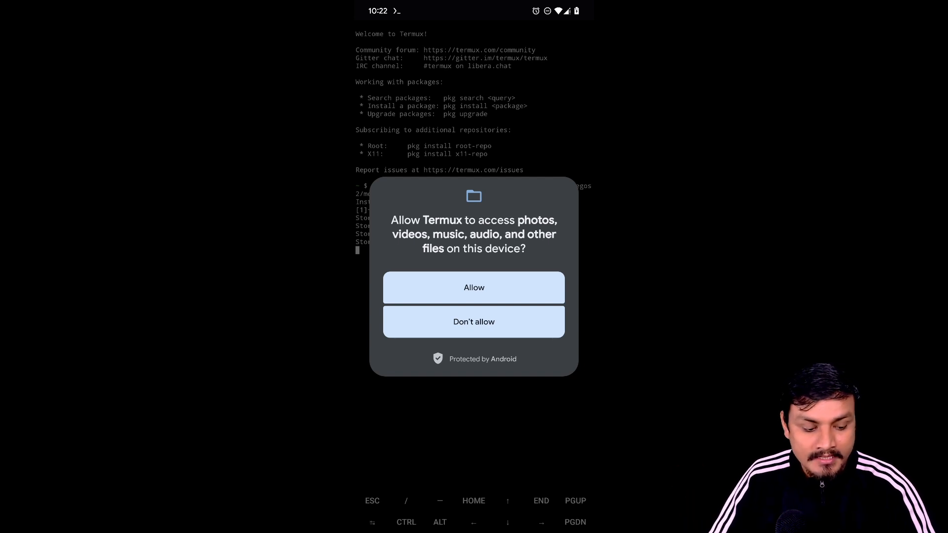
click(474, 321)
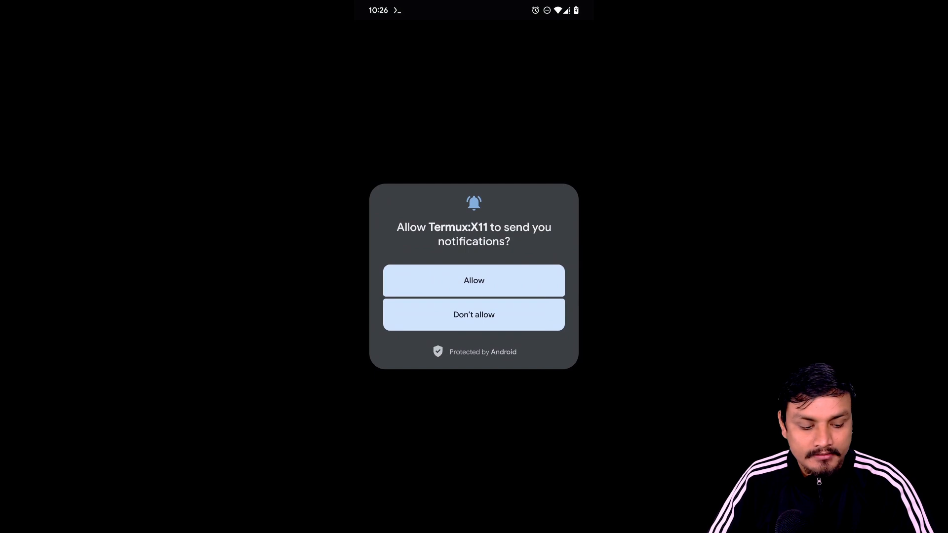
- Allow Termux:X11 notifications and set display resolution to exact 1280x720
click(473, 280)
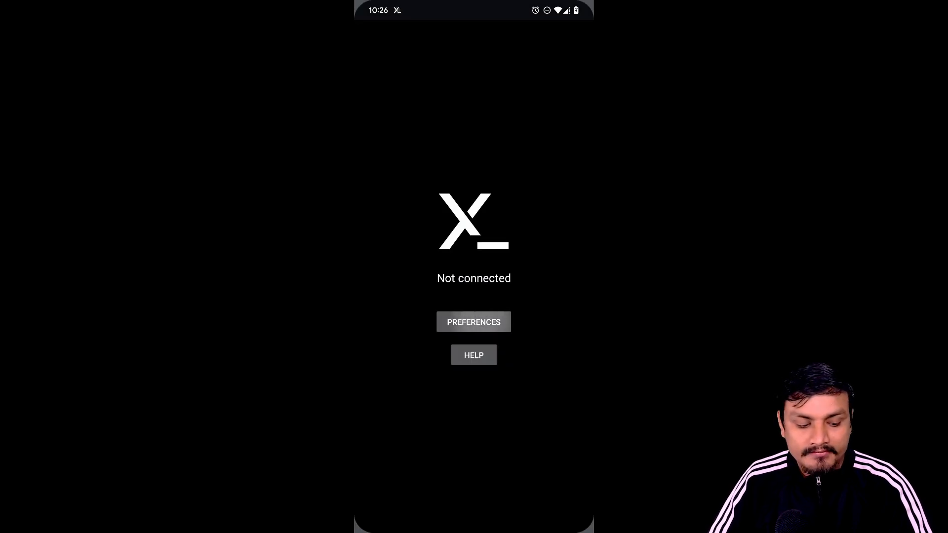
click(473, 321)
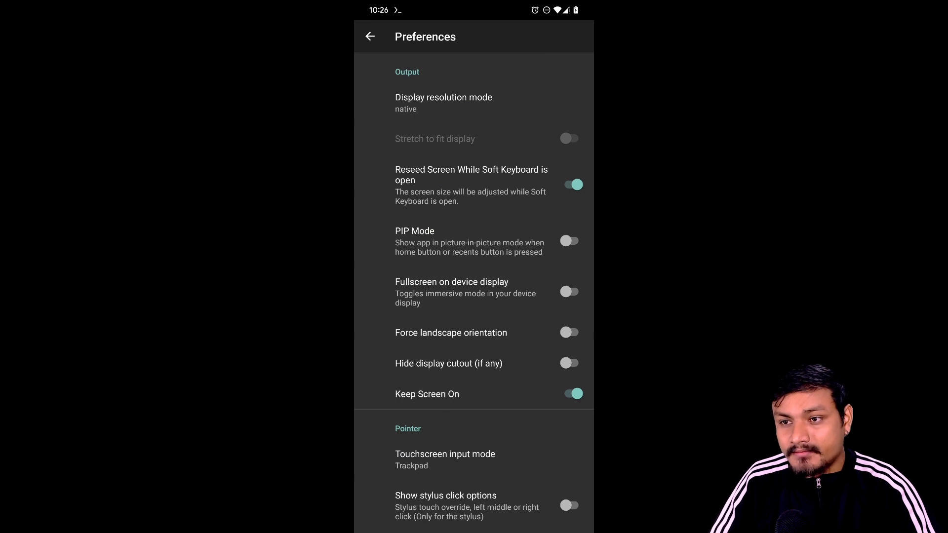
click(443, 102)
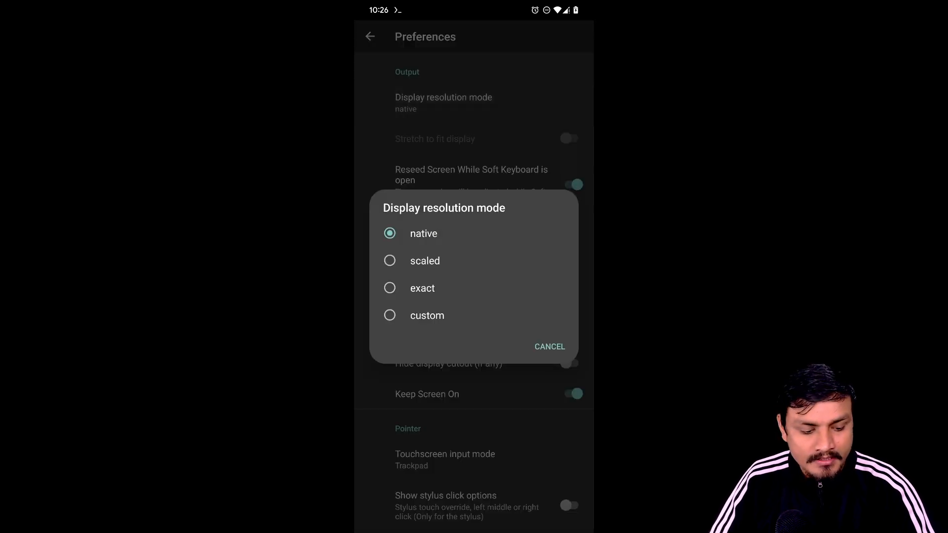
click(422, 287)
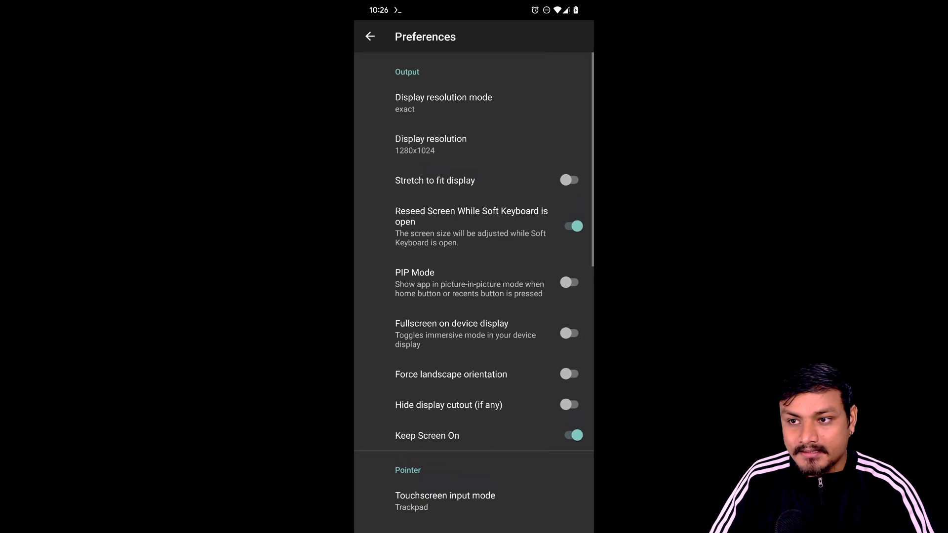
click(431, 145)
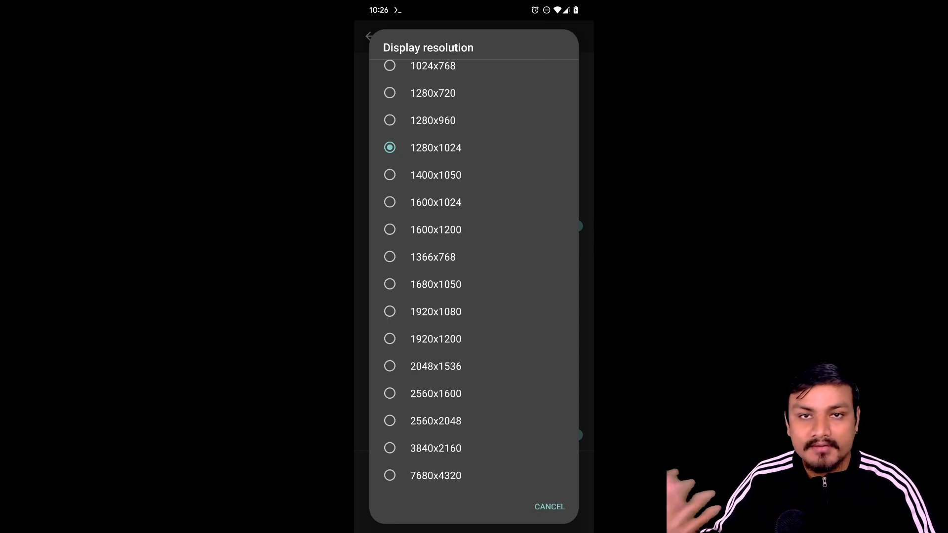
scroll(down, 3)
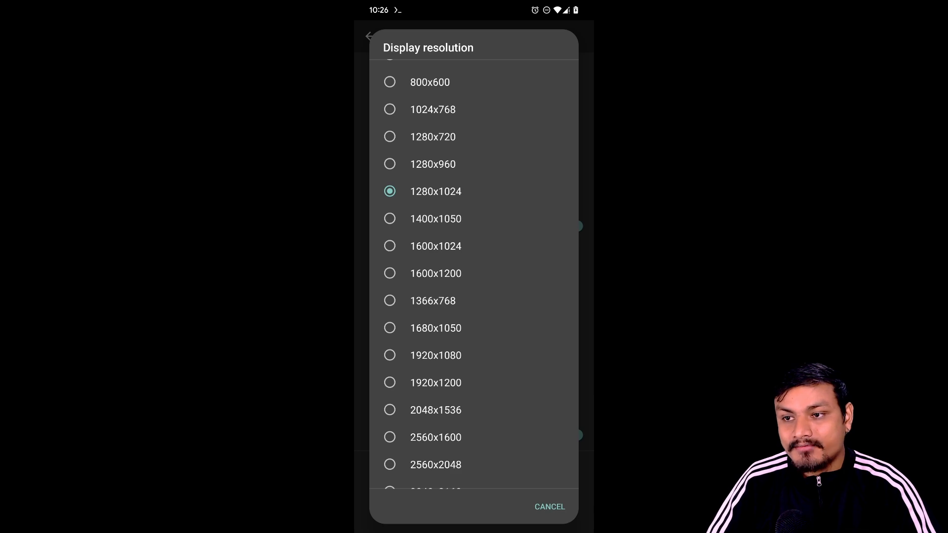
click(433, 137)
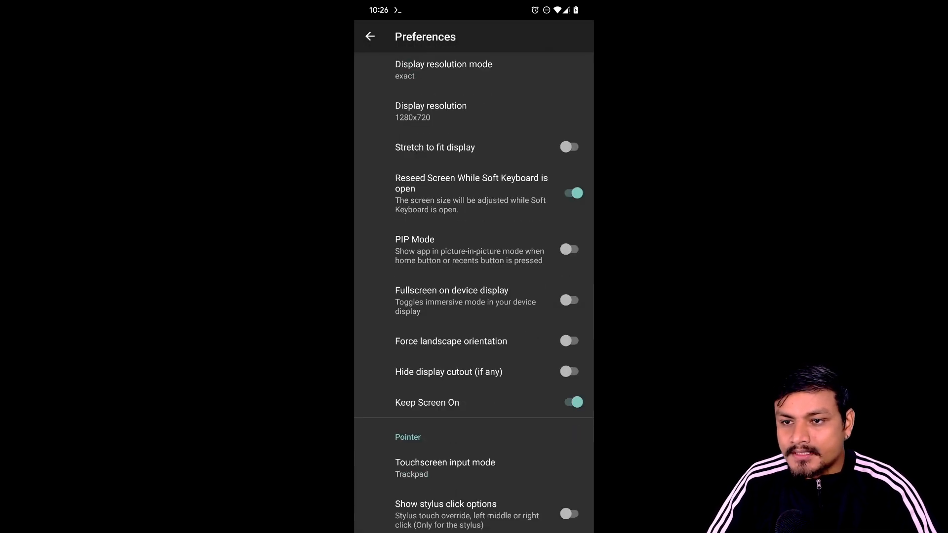
- Turn off Show additional keyboard and leave the Termux:X11 preferences
scroll(down, 3)
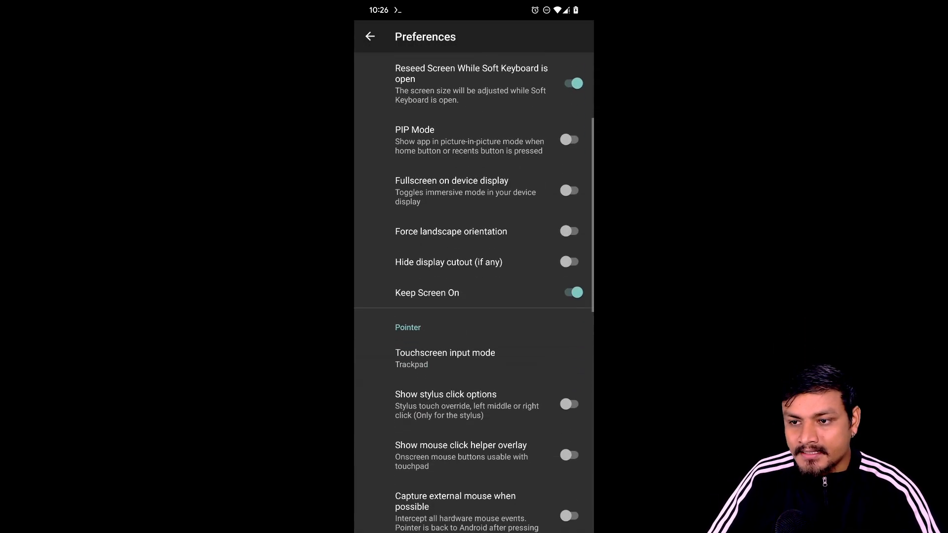
scroll(down, 3)
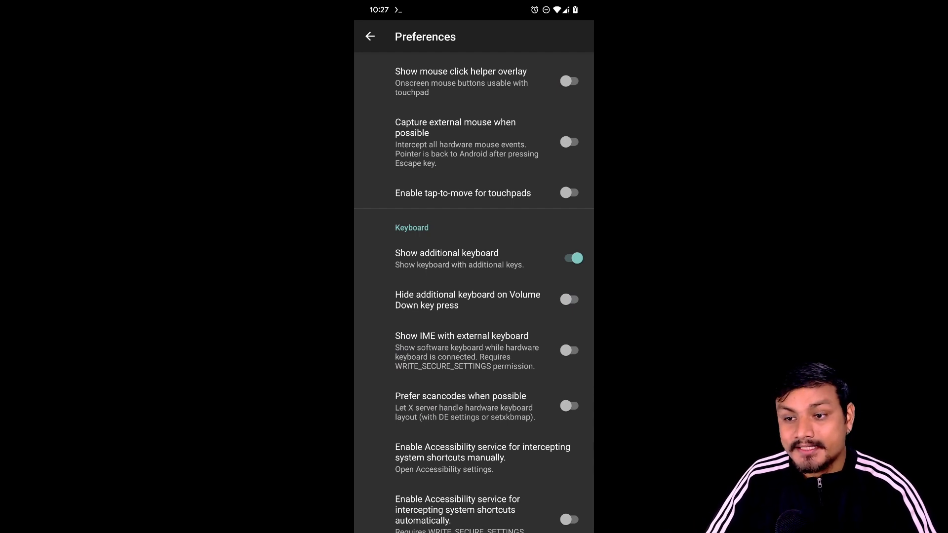
click(568, 259)
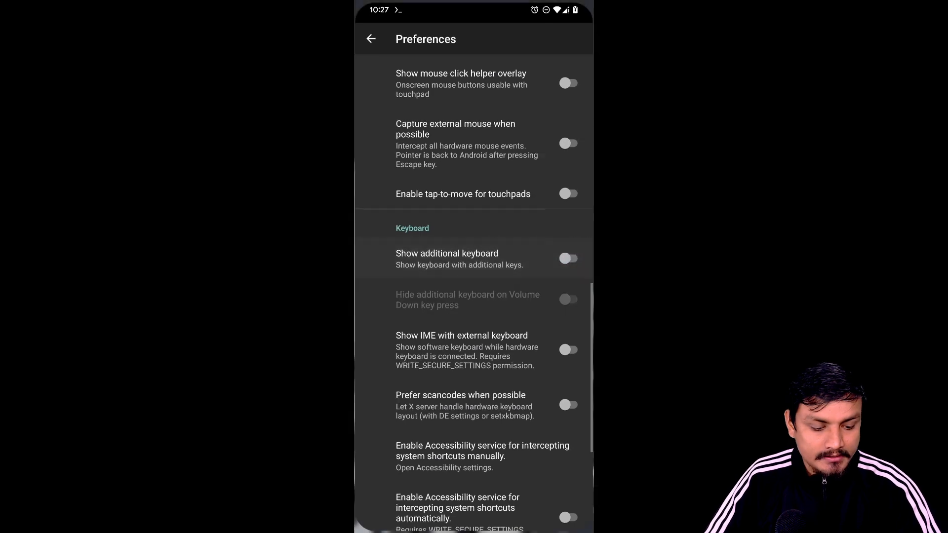
click(371, 38)
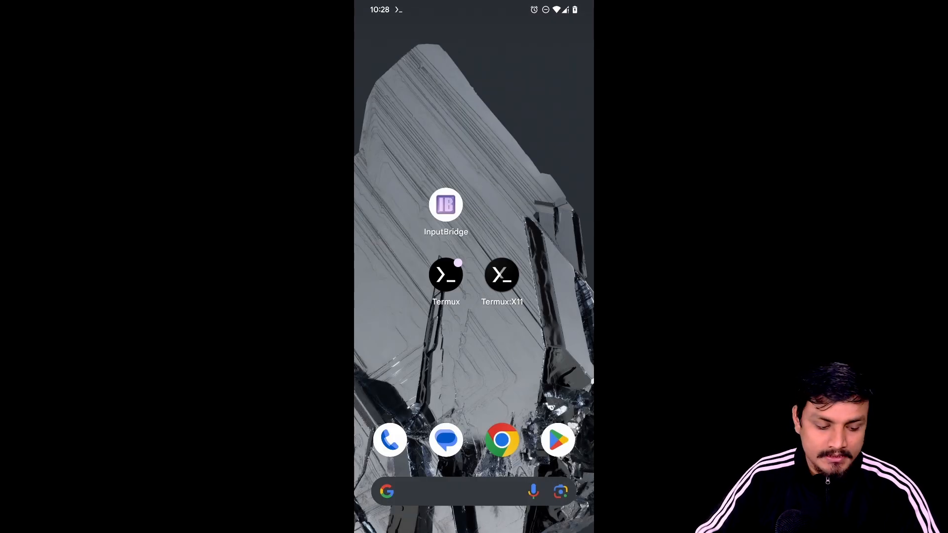
- Launch Termux and choose 1 Start Wine from the Mobox menu
click(446, 274)
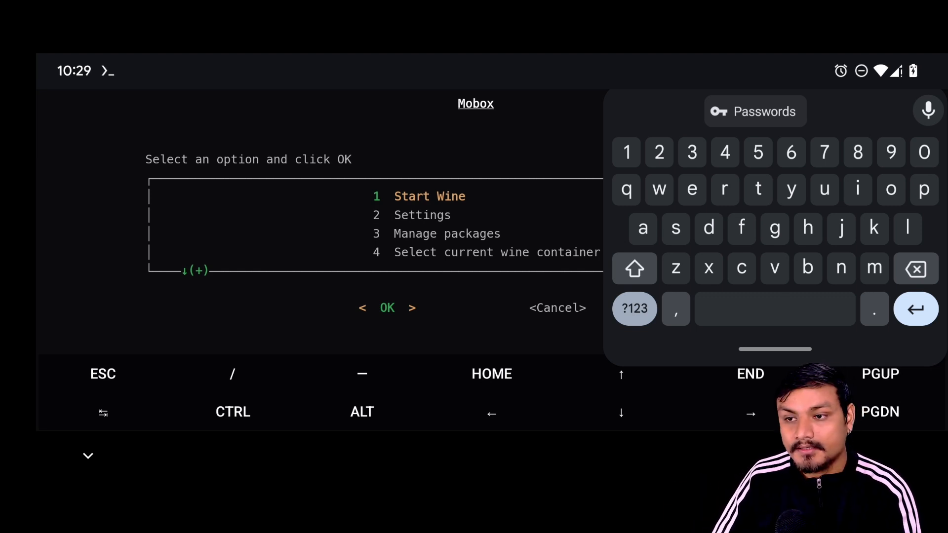
click(387, 307)
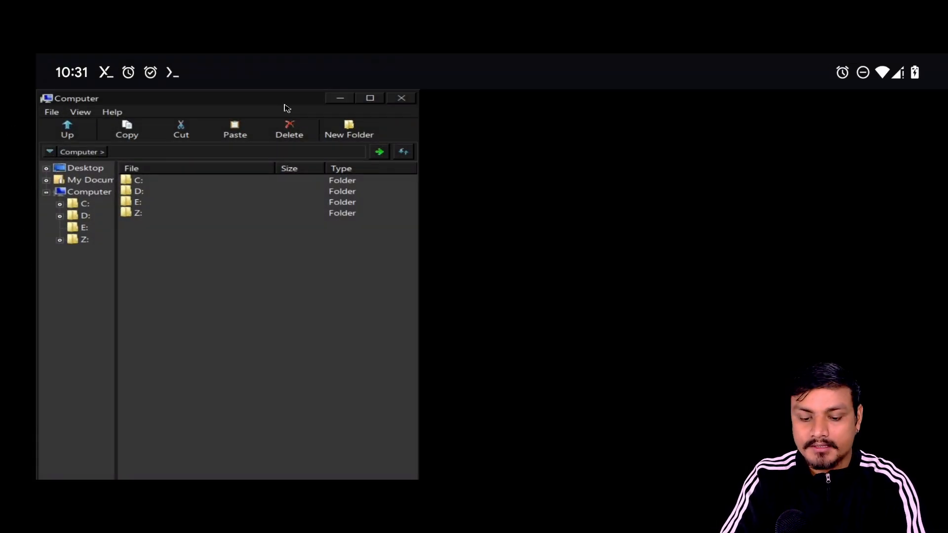
- Let the Wine setup finish and view the Wine desktop in Termux:X11
scroll(down, 3)
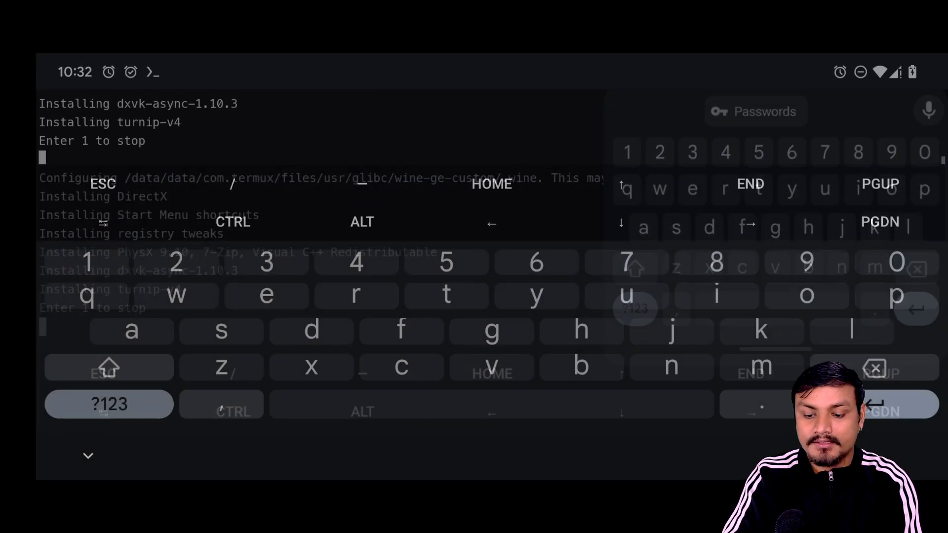
text(1)
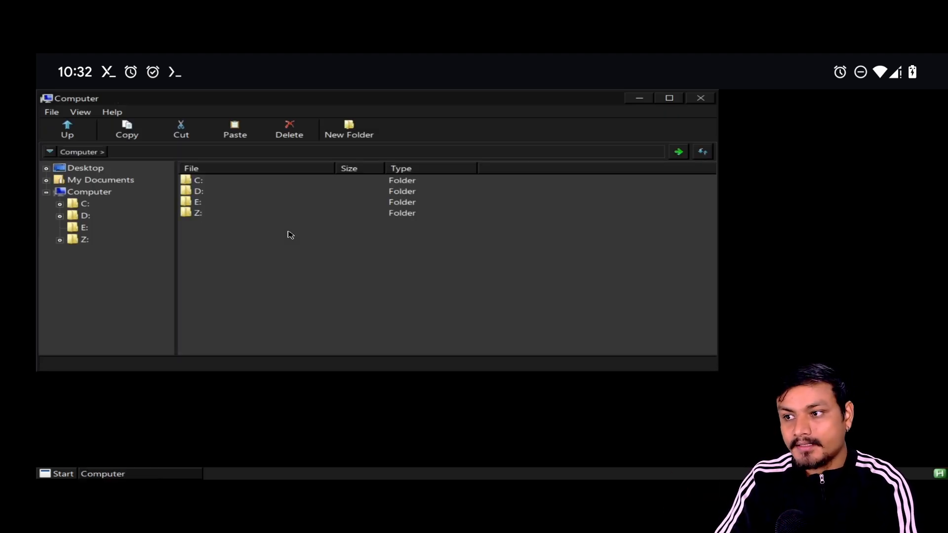
- Switch Wine graphics to wined3d-8.20 and close the Add/Remove Programs window
click(57, 474)
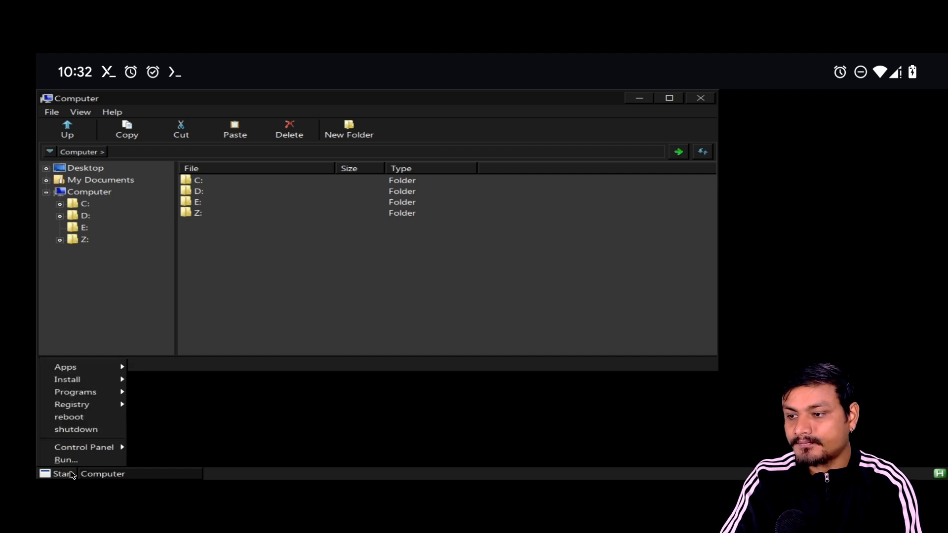
mouse_move(67, 379)
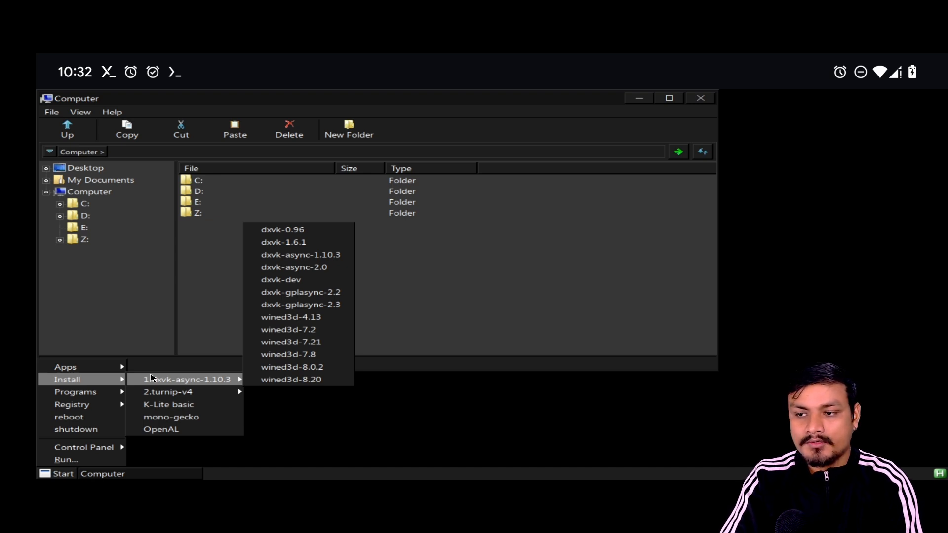
mouse_move(296, 380)
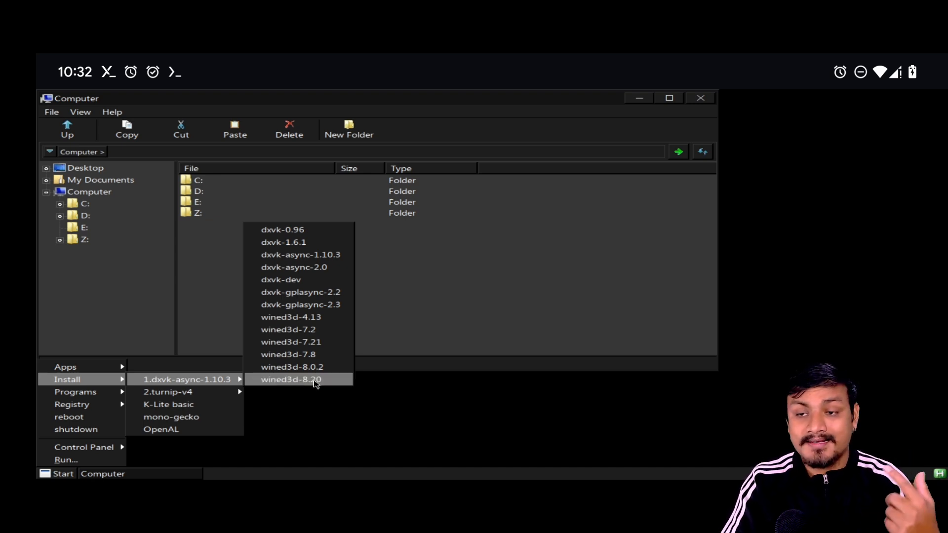
click(291, 379)
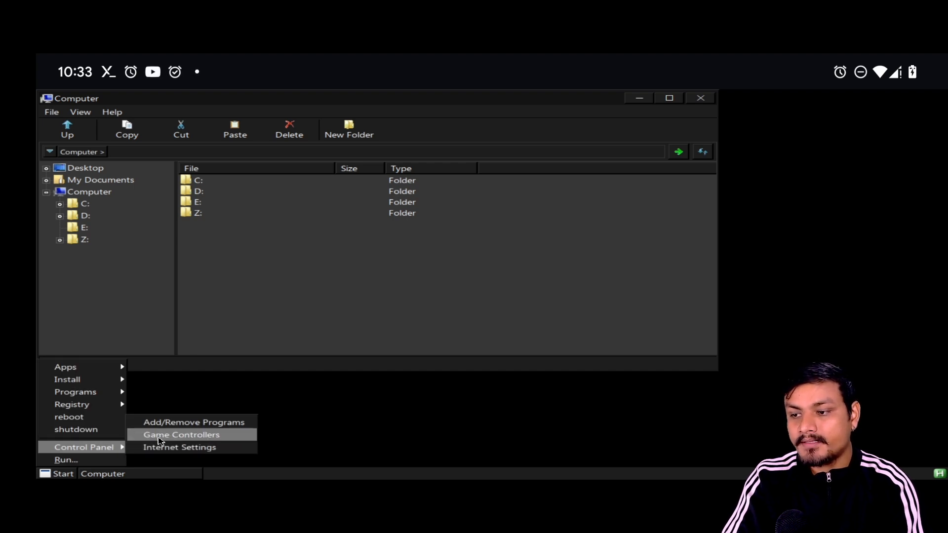
mouse_move(162, 428)
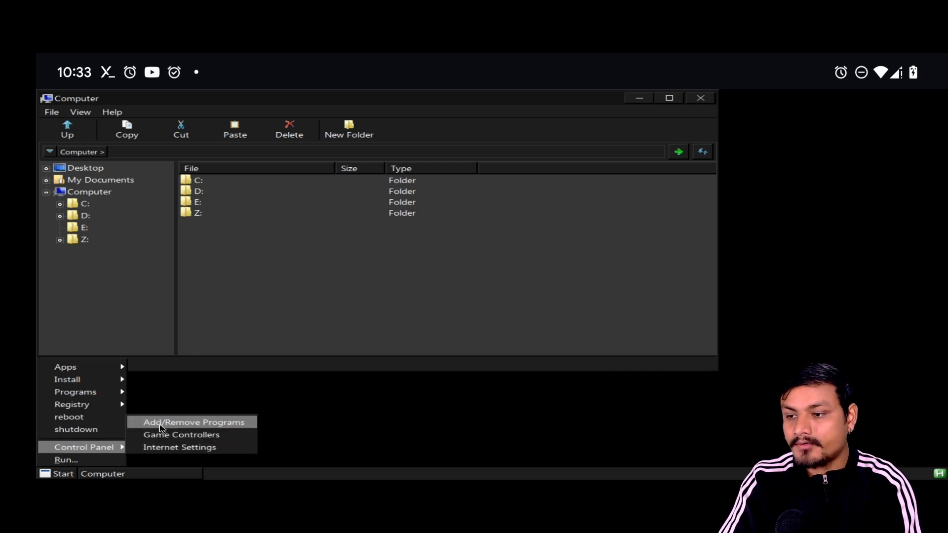
click(194, 423)
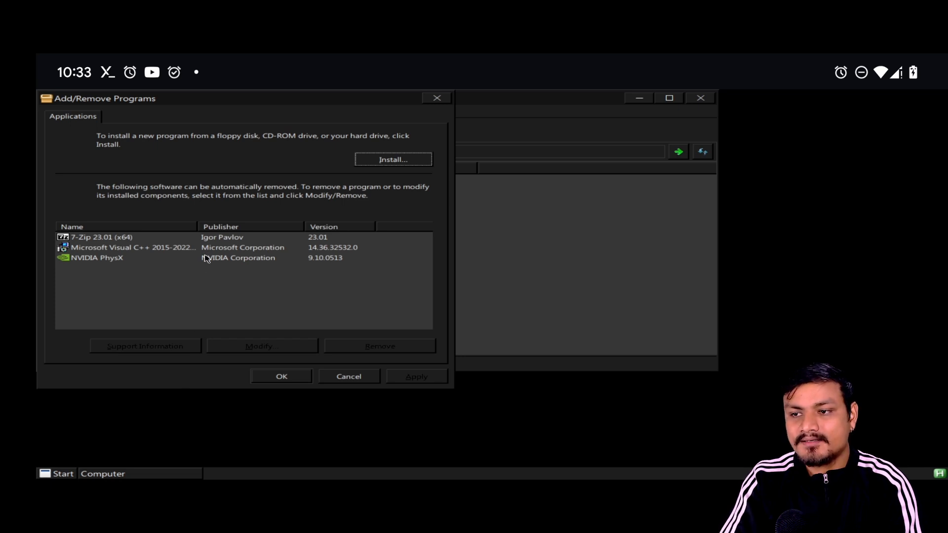
click(96, 257)
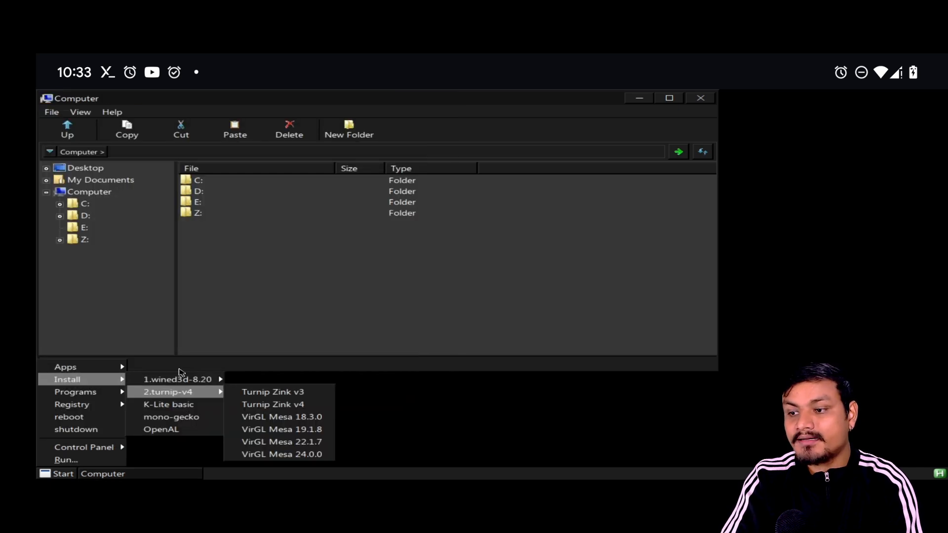
mouse_move(202, 398)
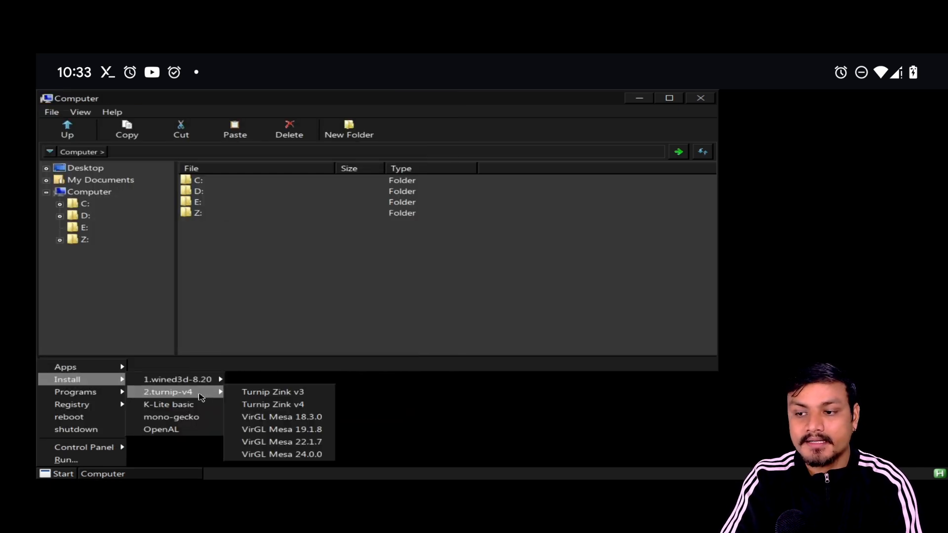
click(171, 417)
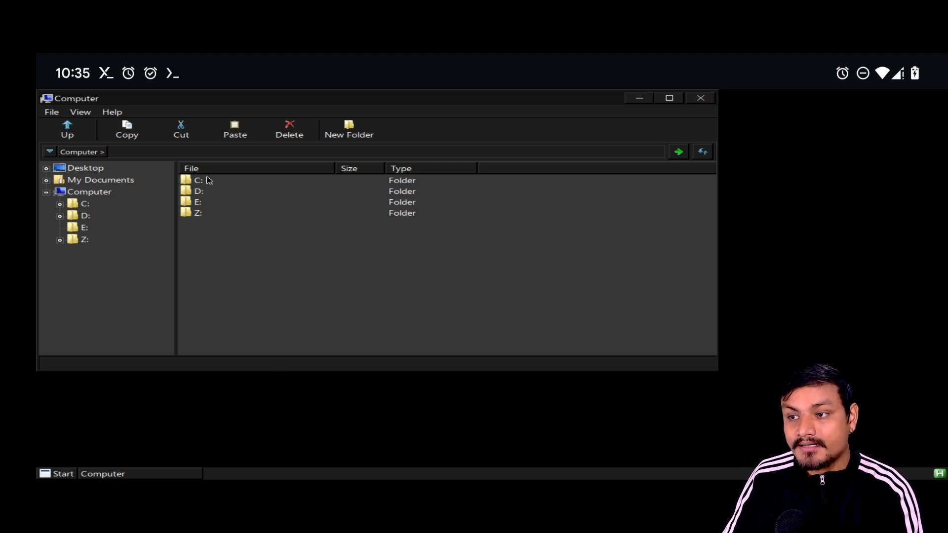
- Run Firefox Setup 52.9.0esr.exe from drive D: and skip its import wizard
double_click(199, 191)
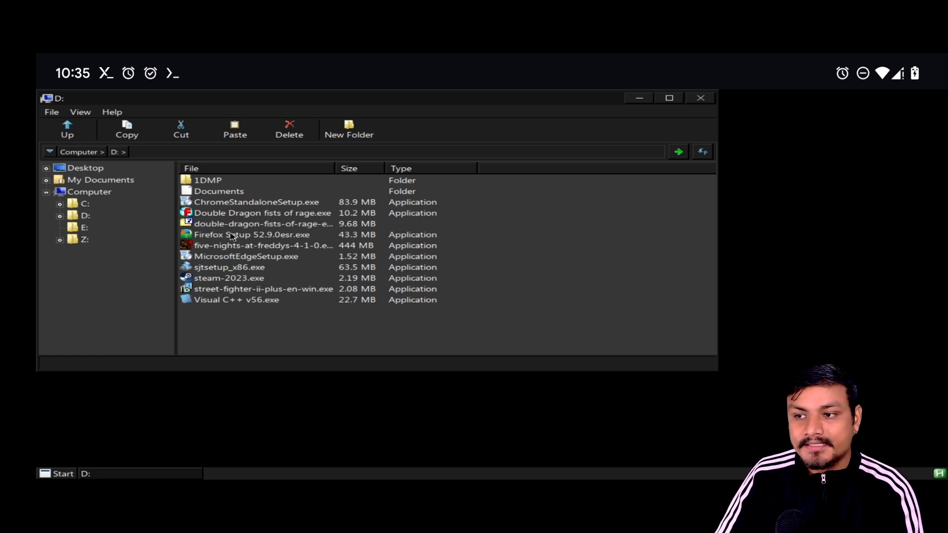
click(251, 235)
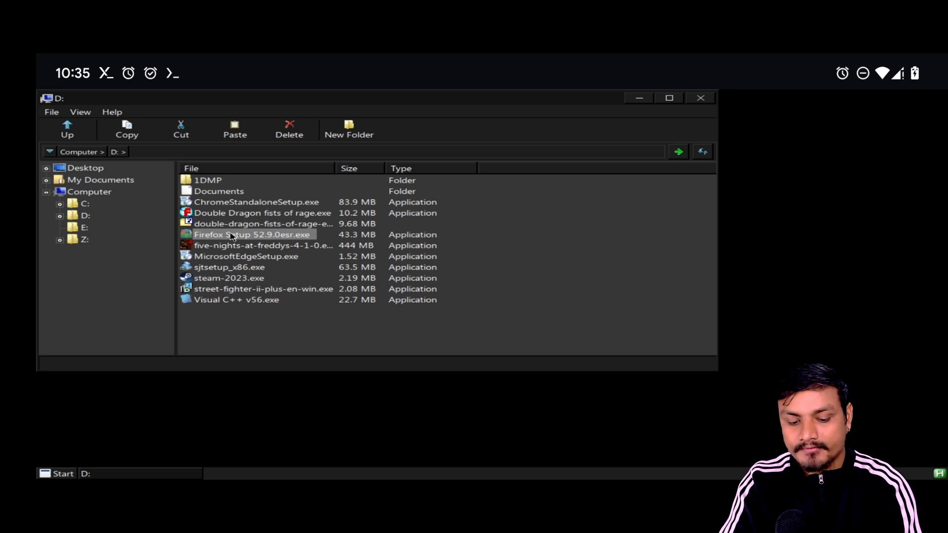
right_click(253, 234)
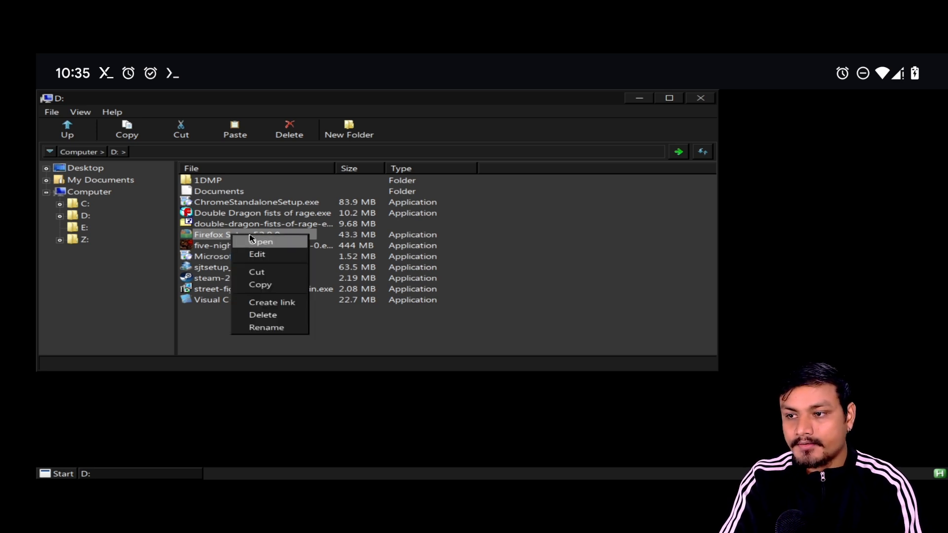
click(262, 242)
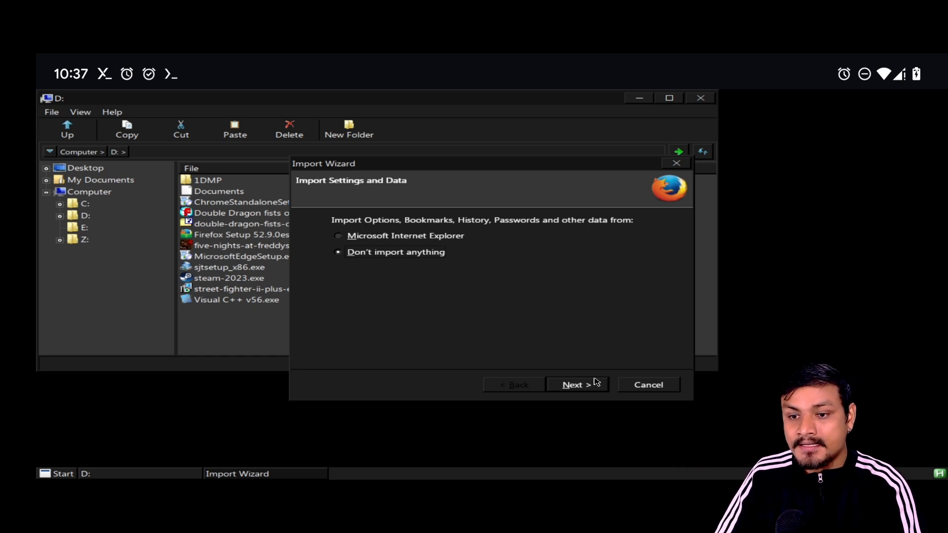
click(577, 384)
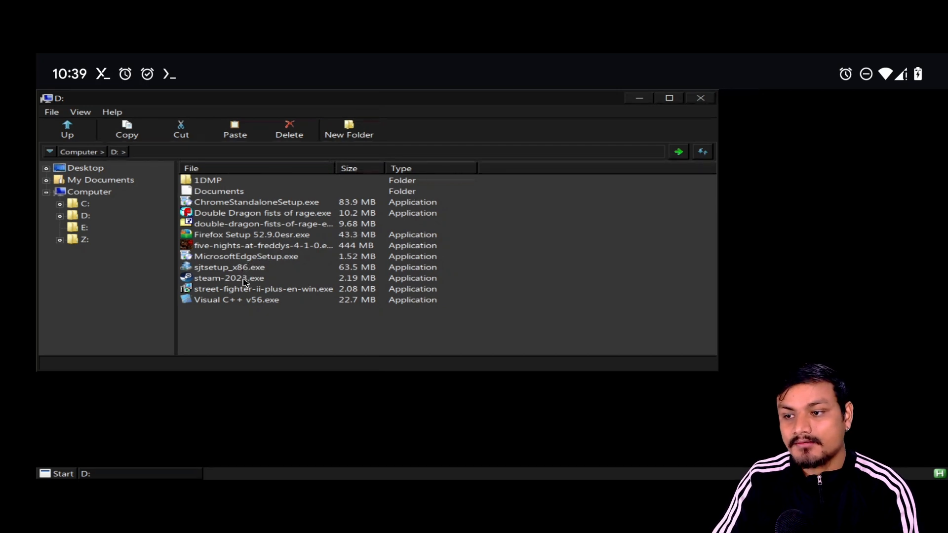
- Install Steam from steam-2023.exe in English to the default folder
double_click(229, 277)
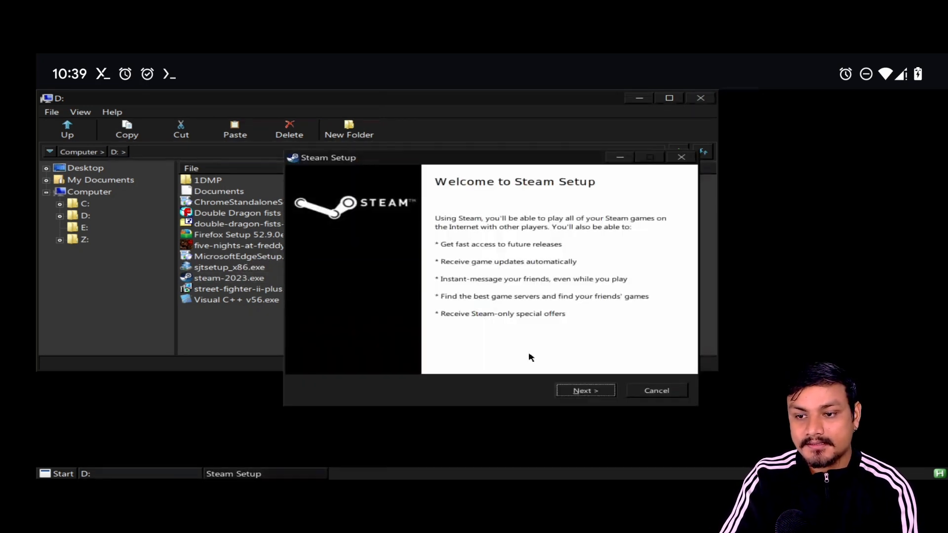
click(584, 390)
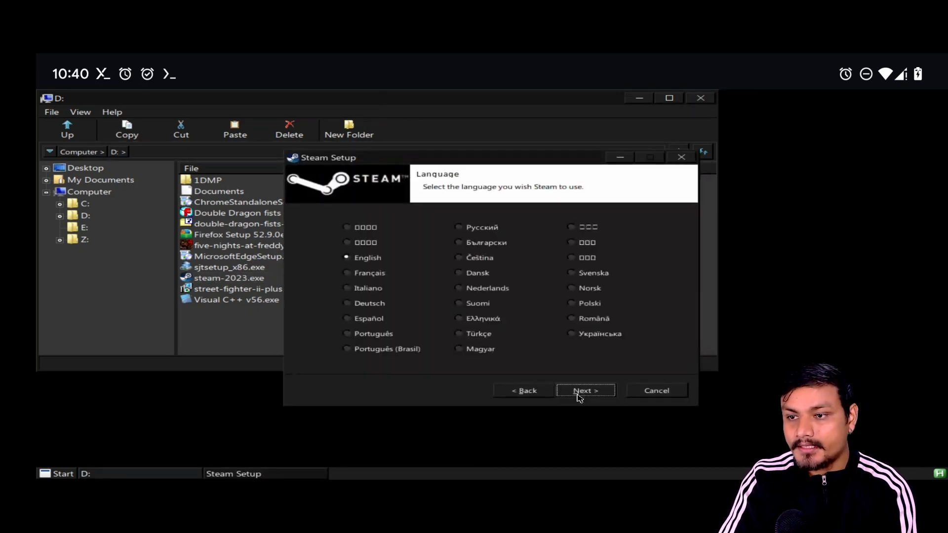
click(584, 390)
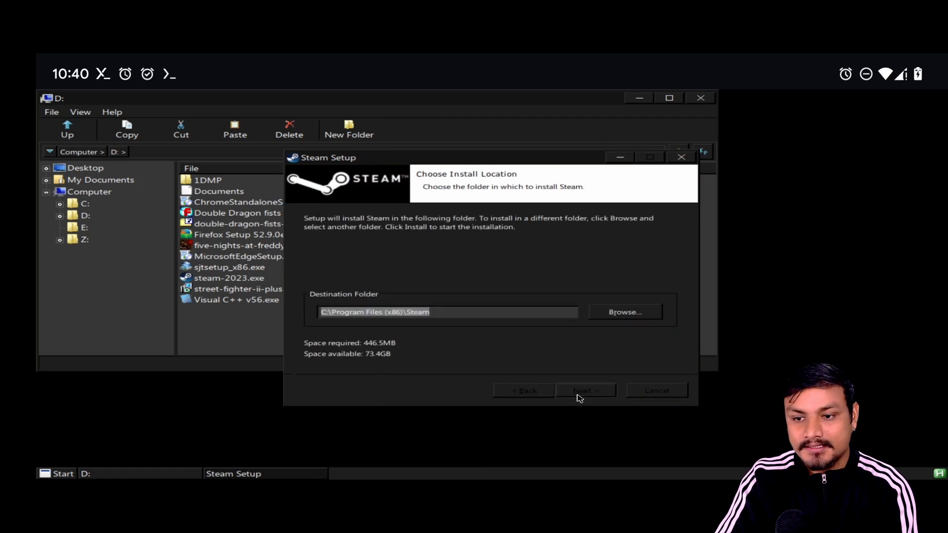
click(584, 390)
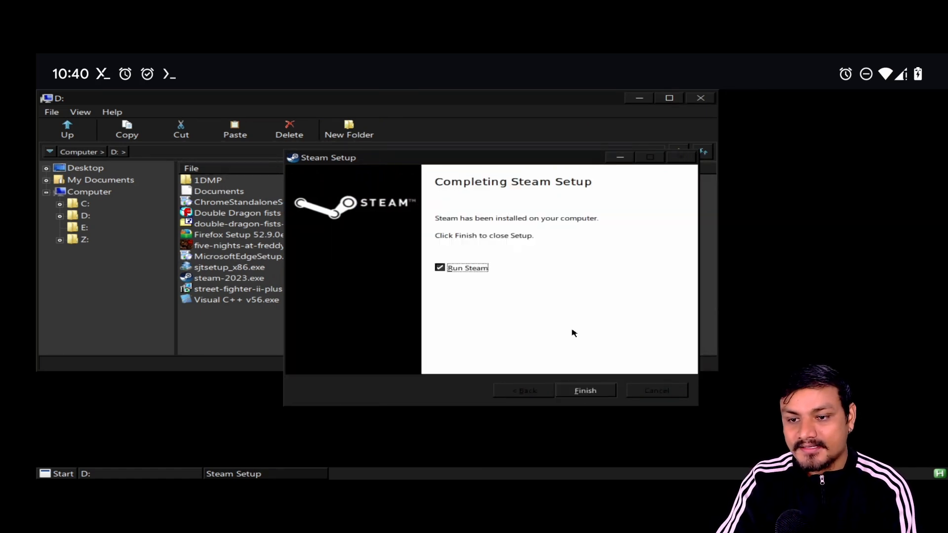
click(584, 390)
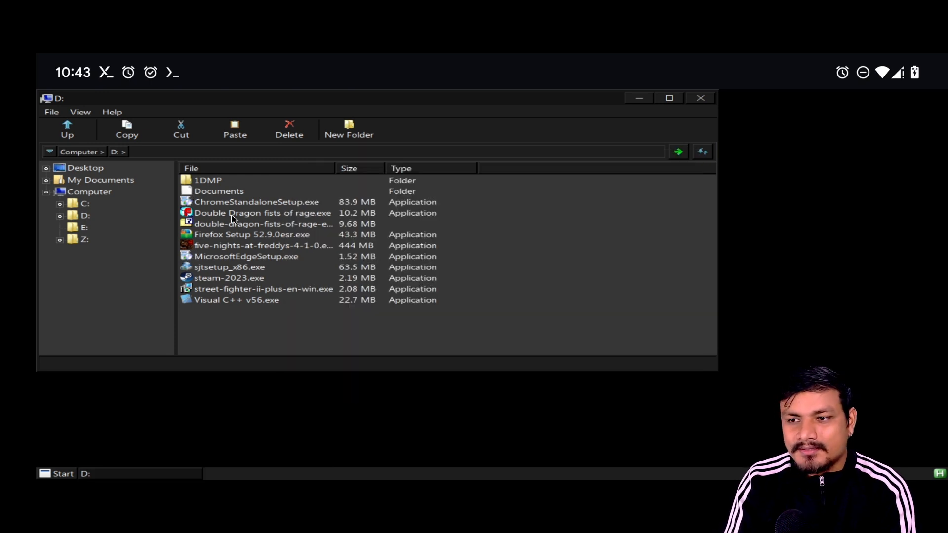
- Launch the Double Dragon and Street Fighter II installers, dismissing runtime error 210
click(262, 213)
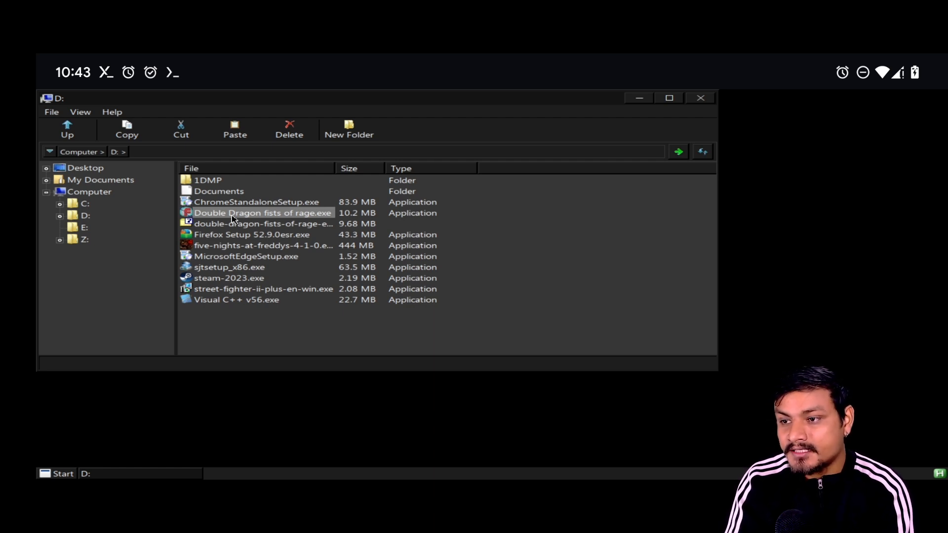
double_click(261, 213)
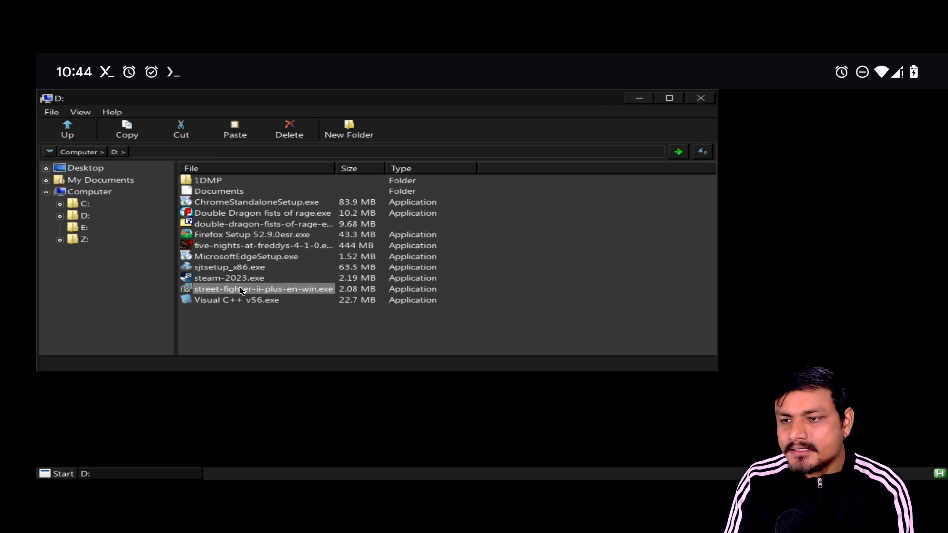
double_click(264, 288)
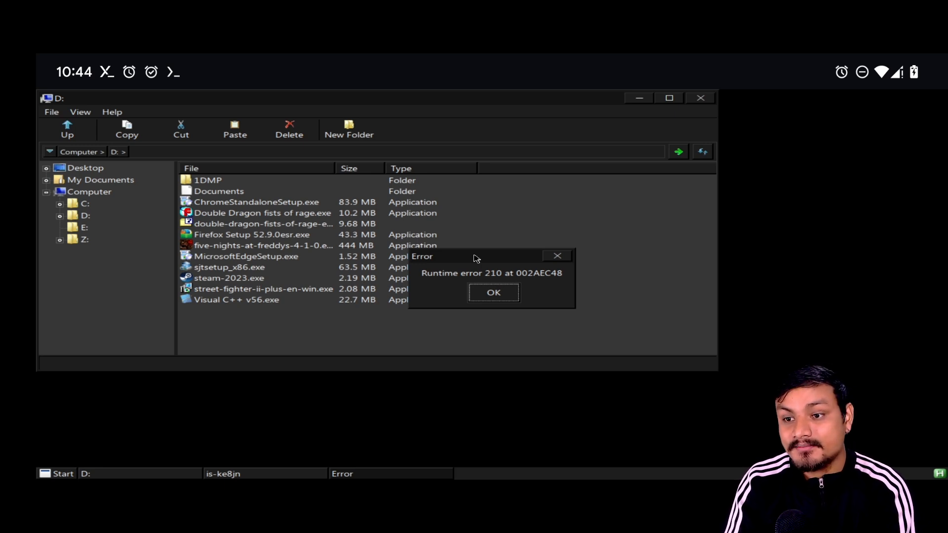
mouse_move(479, 290)
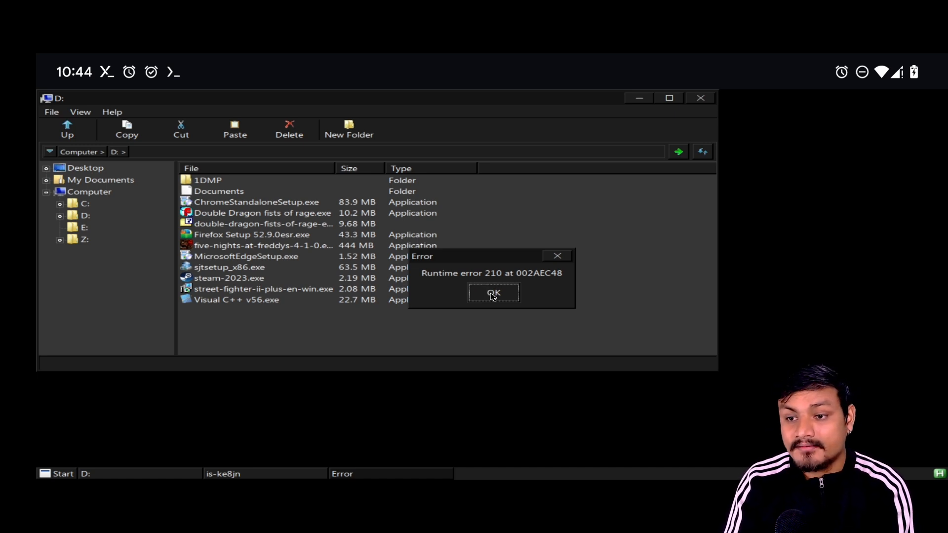
click(493, 293)
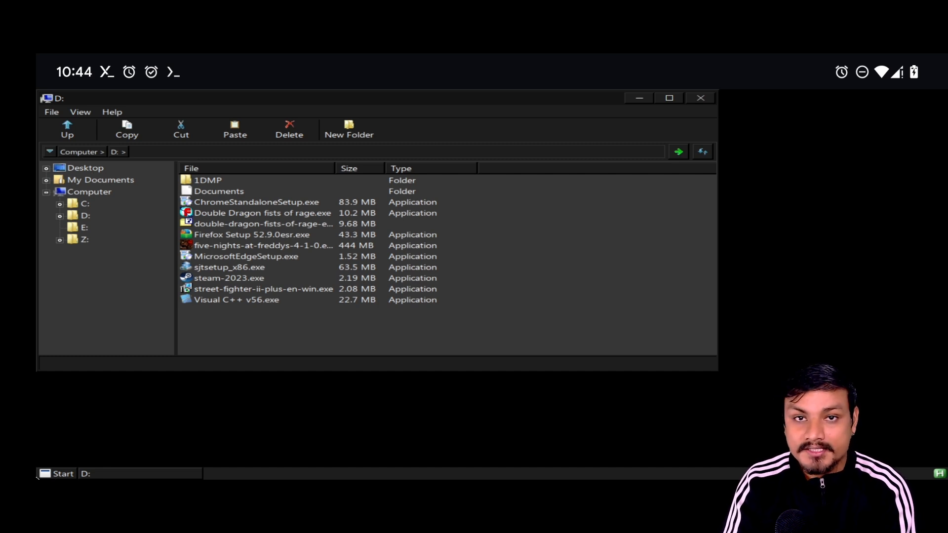
- Shut down the Wine desktop from its Start menu
click(59, 473)
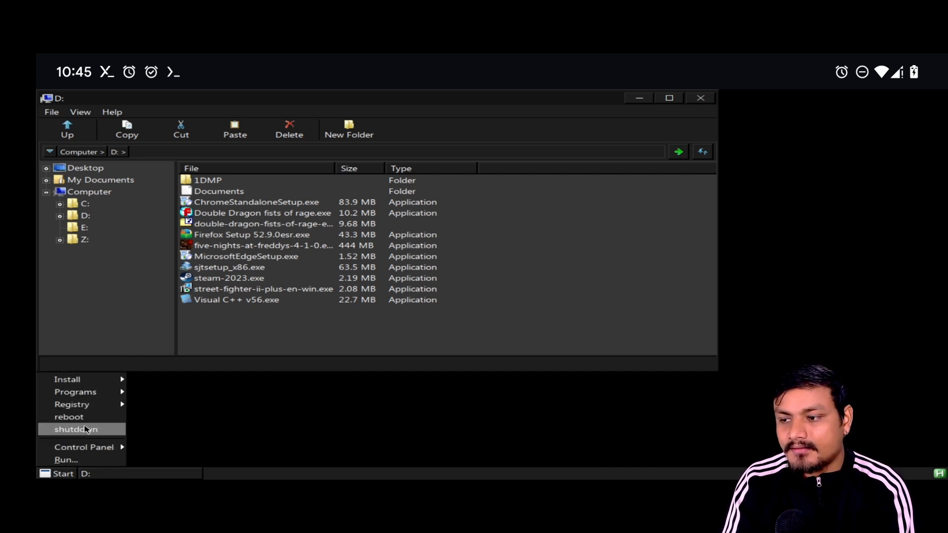
click(75, 429)
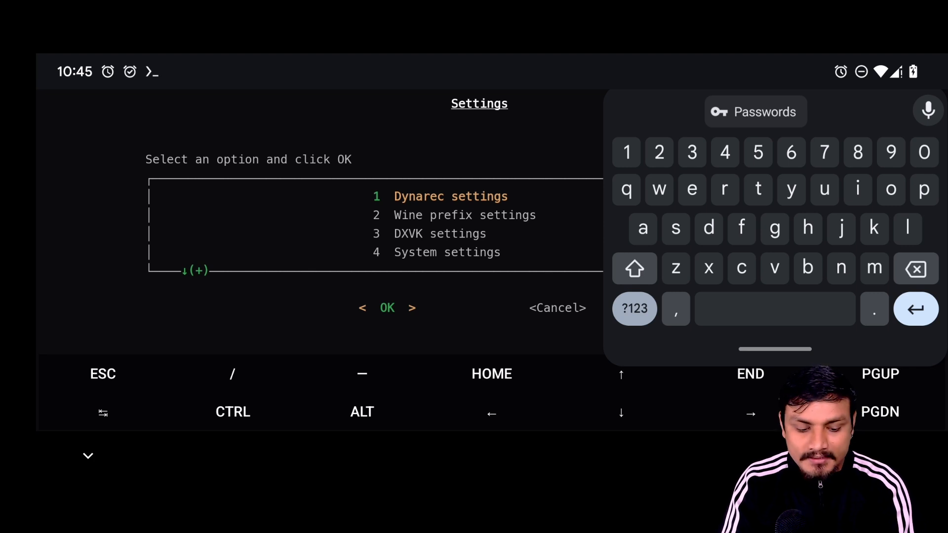
- Set the Dynarec preset to 1 and relaunch the Wine desktop
click(387, 308)
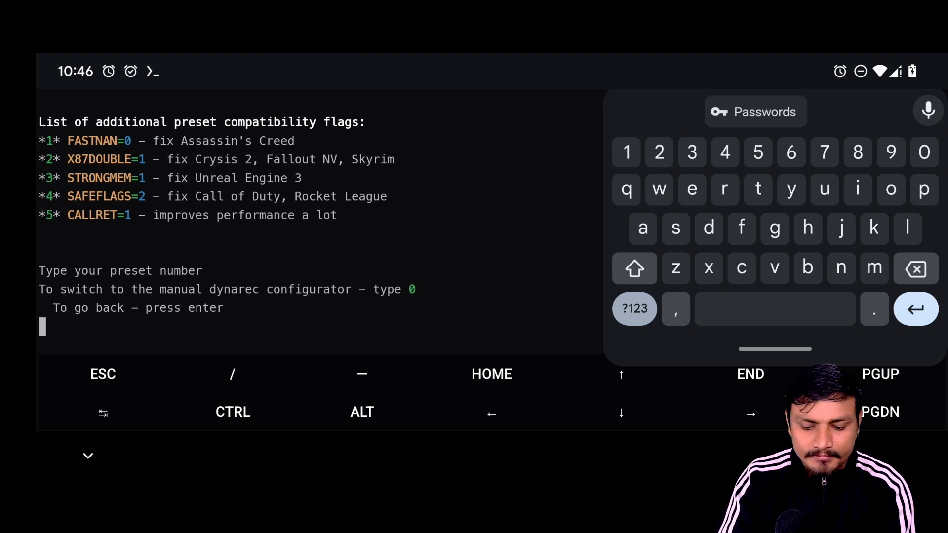
text(1)
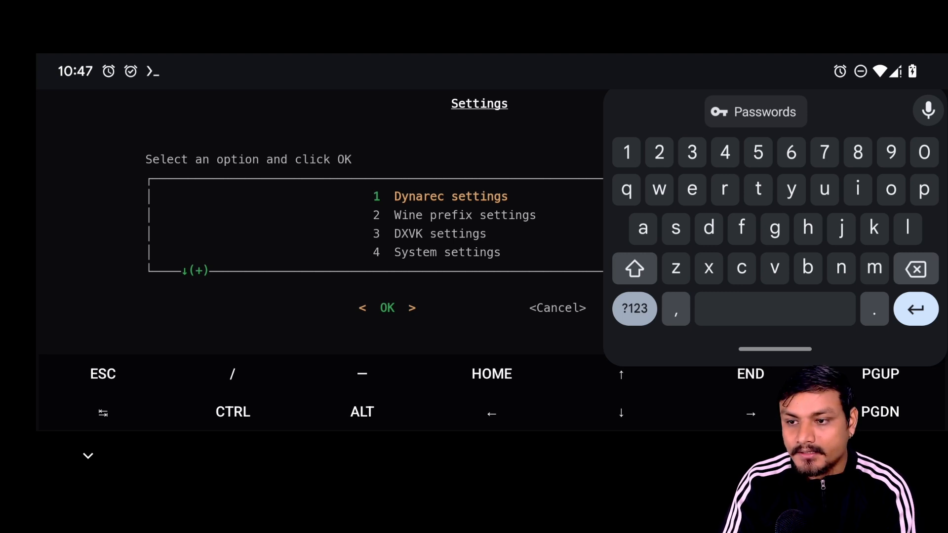
key(Down)
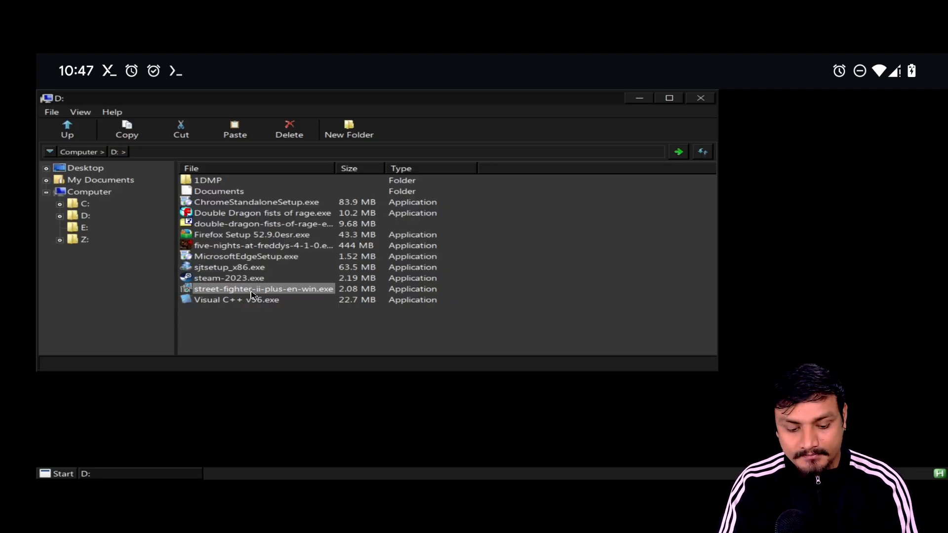
- Rerun the Street Fighter 2 Plus installer past the welcome and default destination pages
double_click(263, 288)
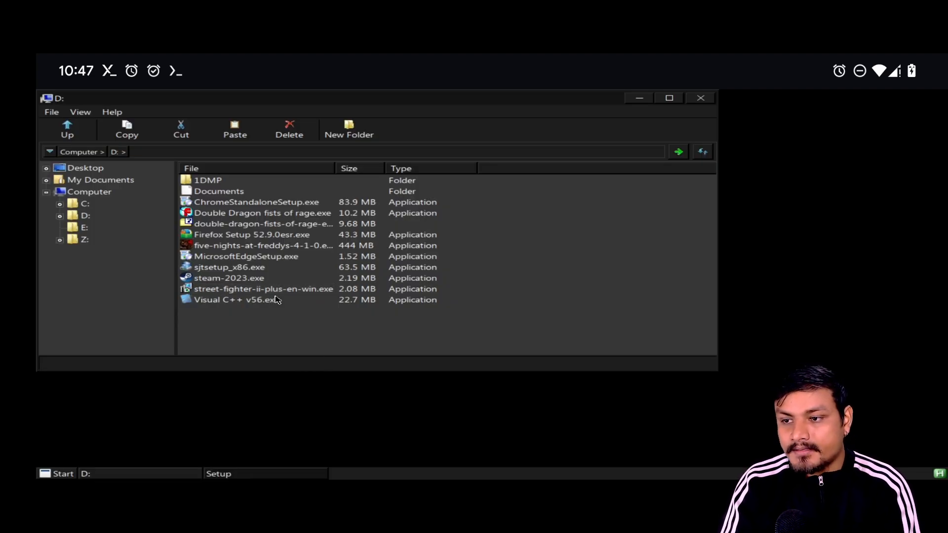
double_click(263, 288)
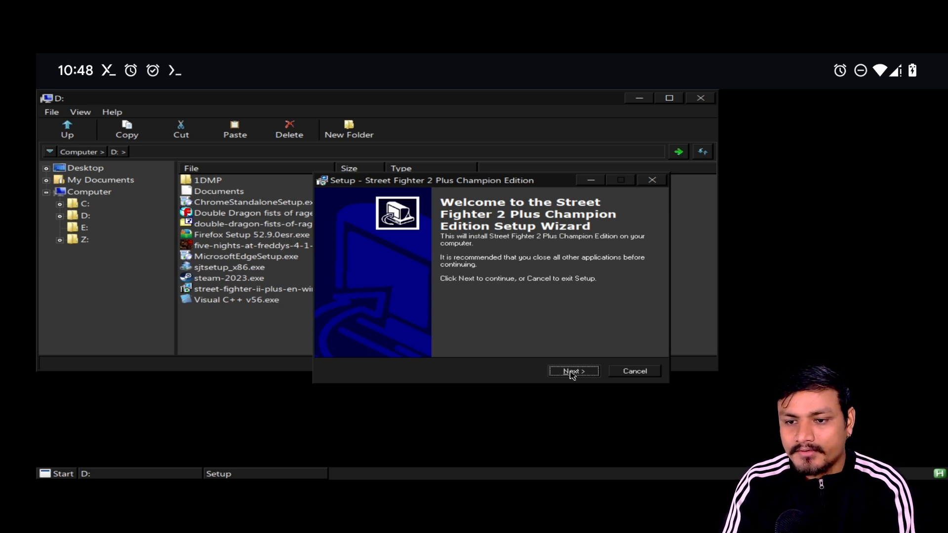
click(573, 371)
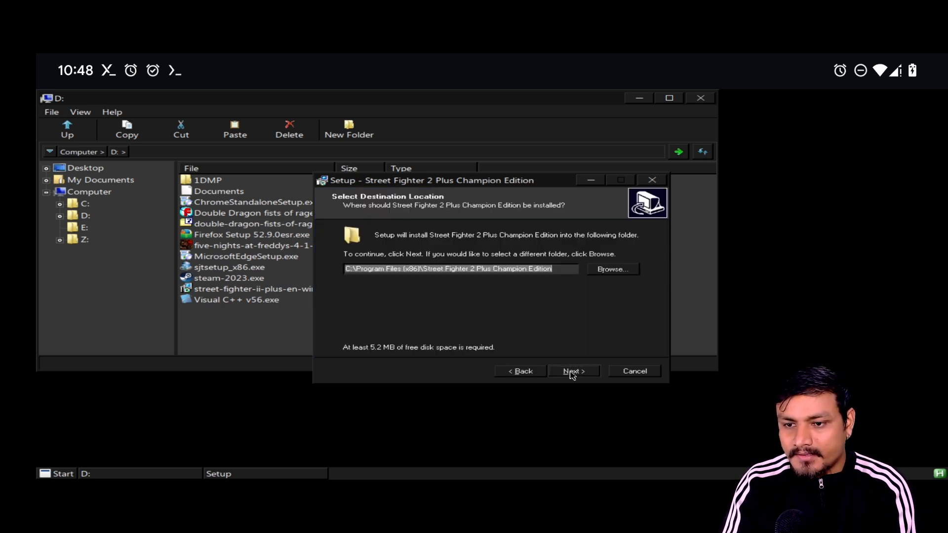
click(573, 371)
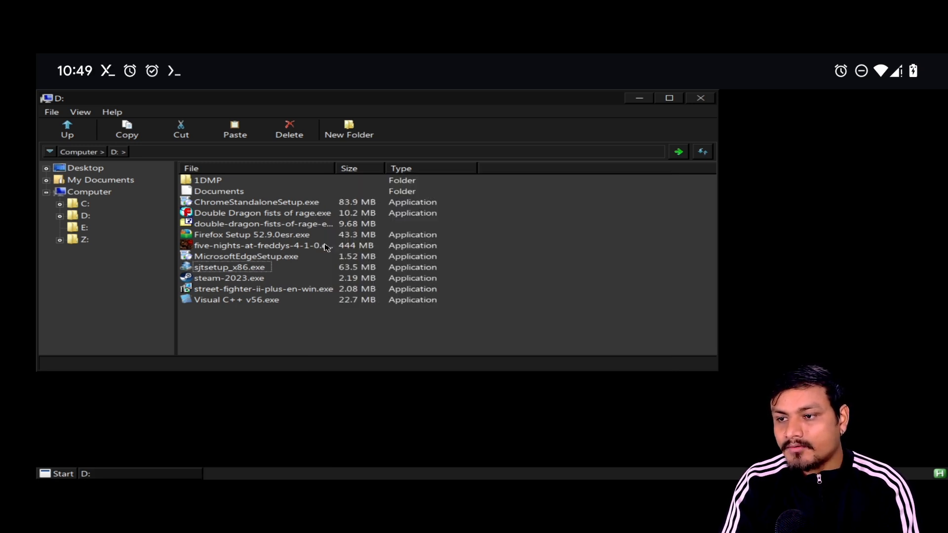
click(259, 245)
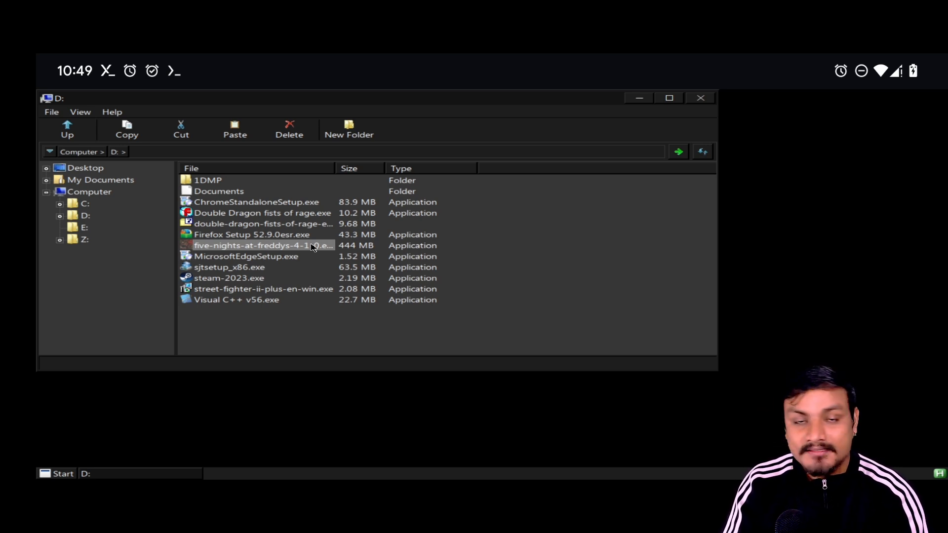
double_click(263, 245)
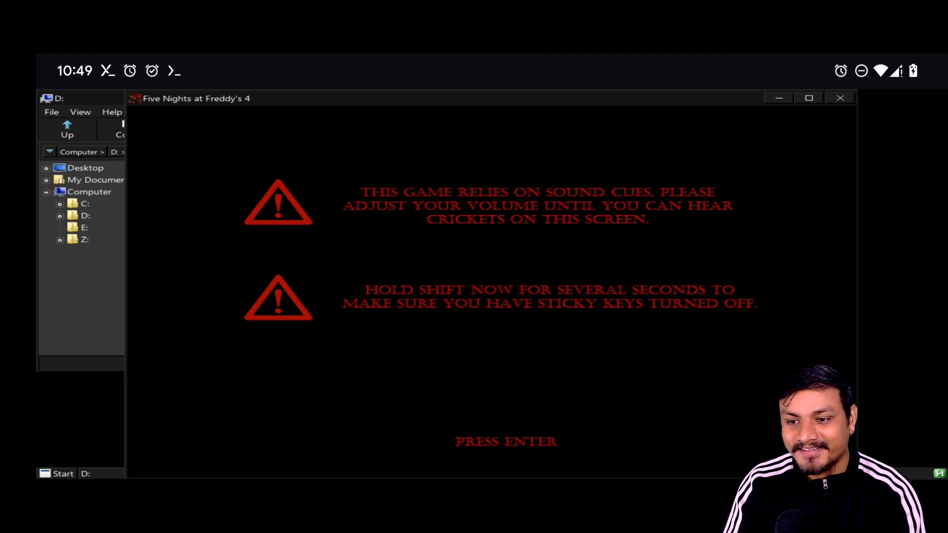
key(enter)
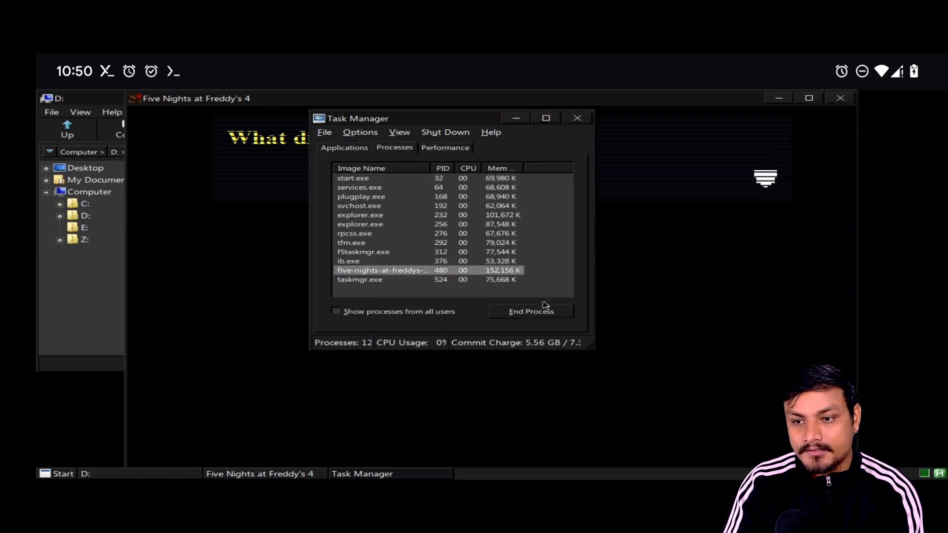
click(531, 311)
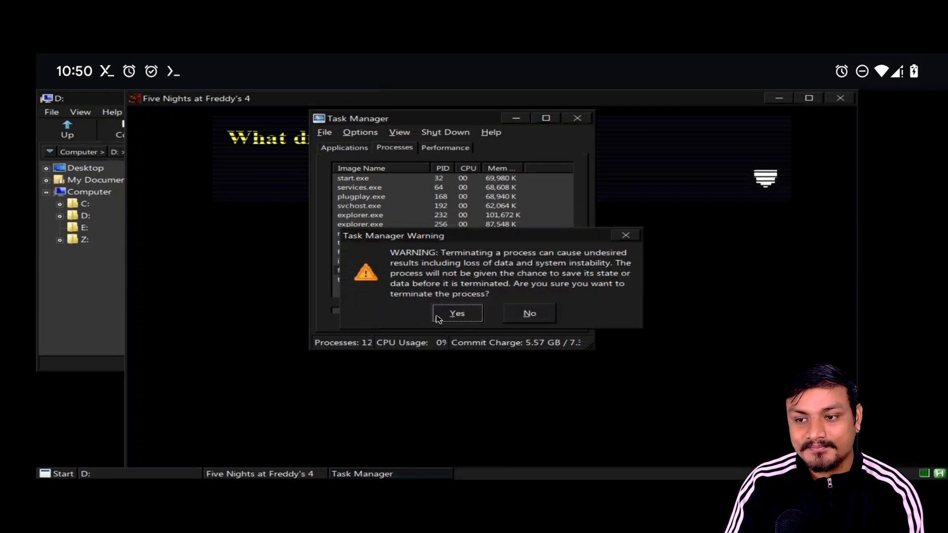
click(457, 313)
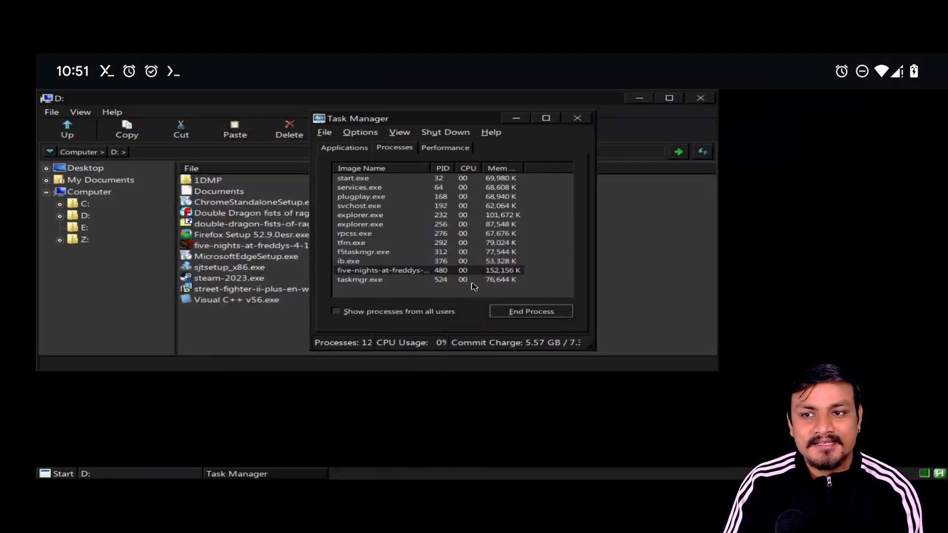
click(531, 310)
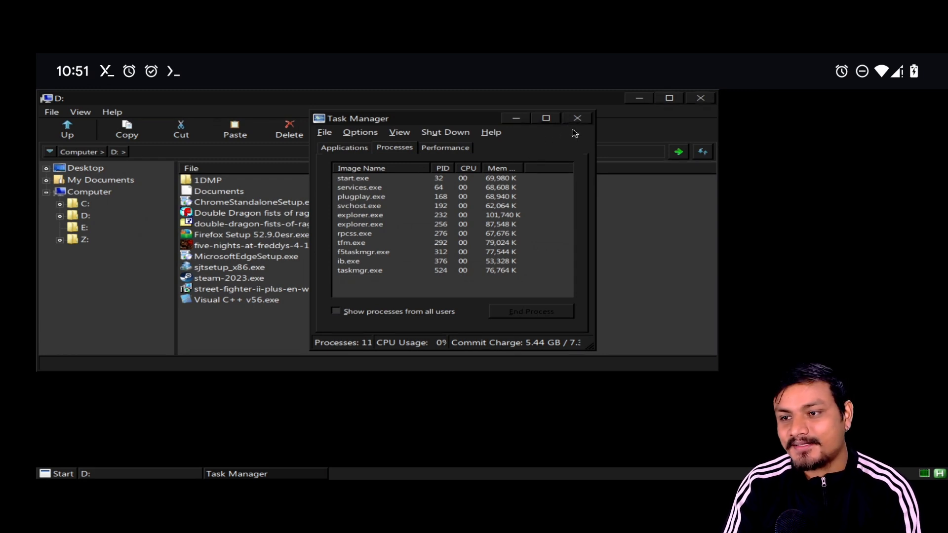
click(576, 118)
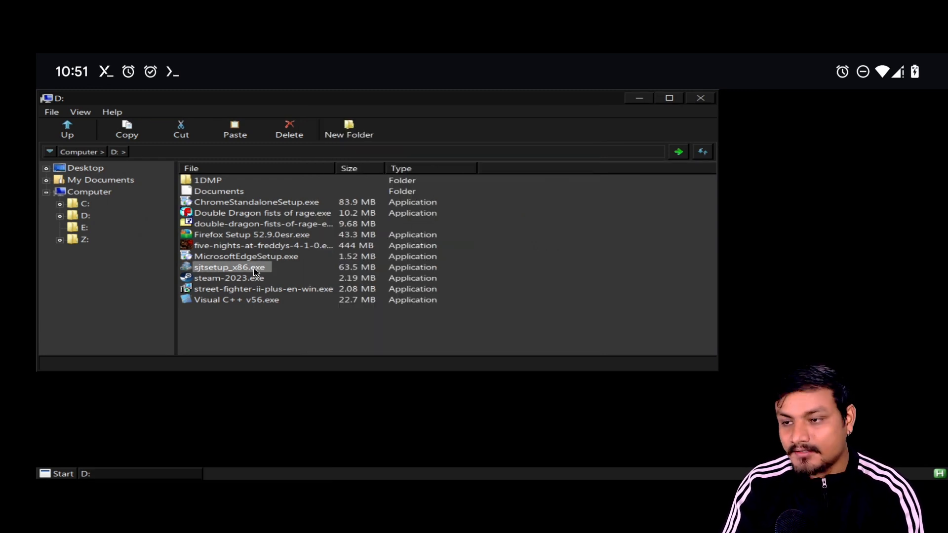
- Install Slimjet 30.0.5.0 from sjtsetup_x86.exe in English through to Finish
right_click(229, 267)
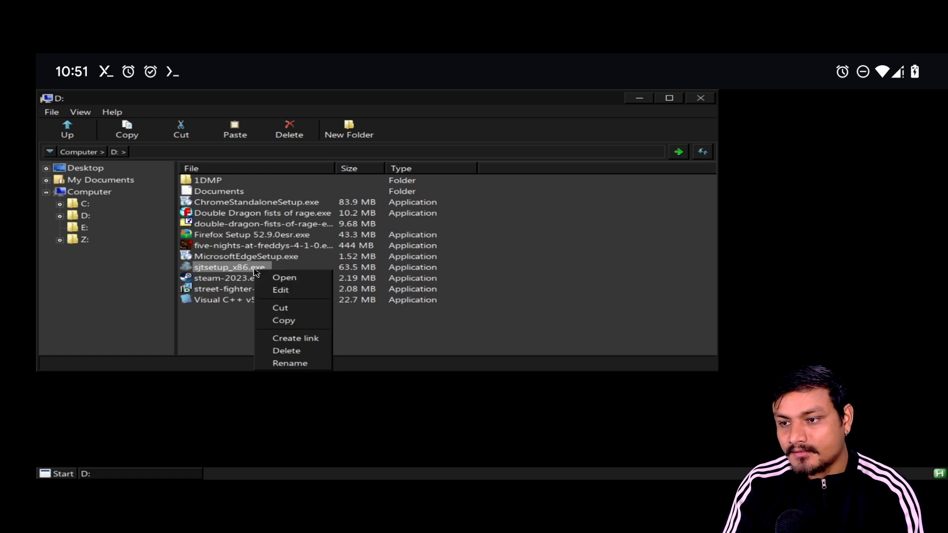
click(284, 278)
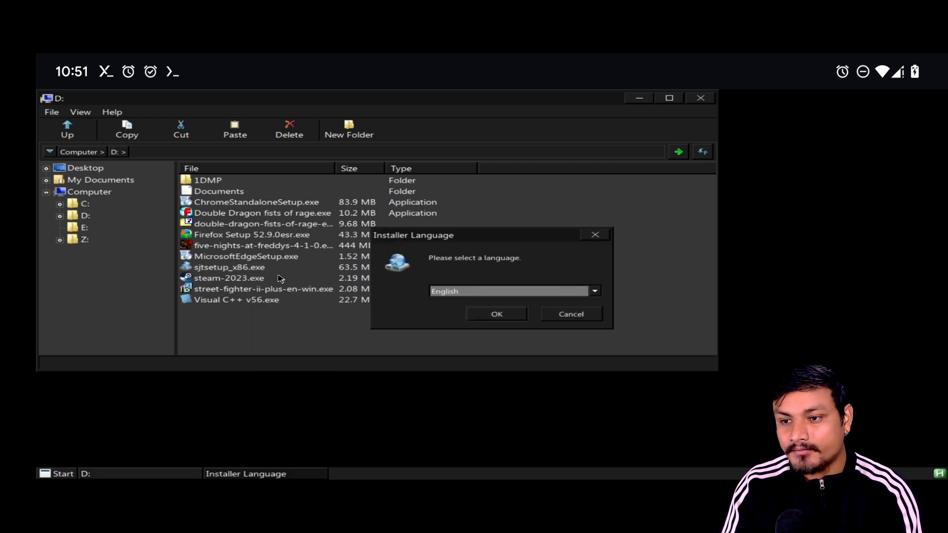
click(496, 314)
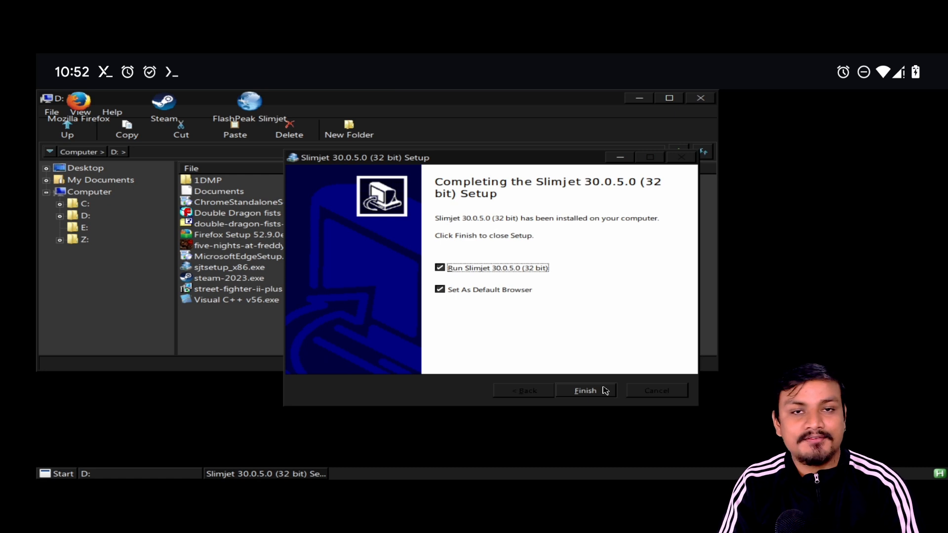
mouse_move(566, 370)
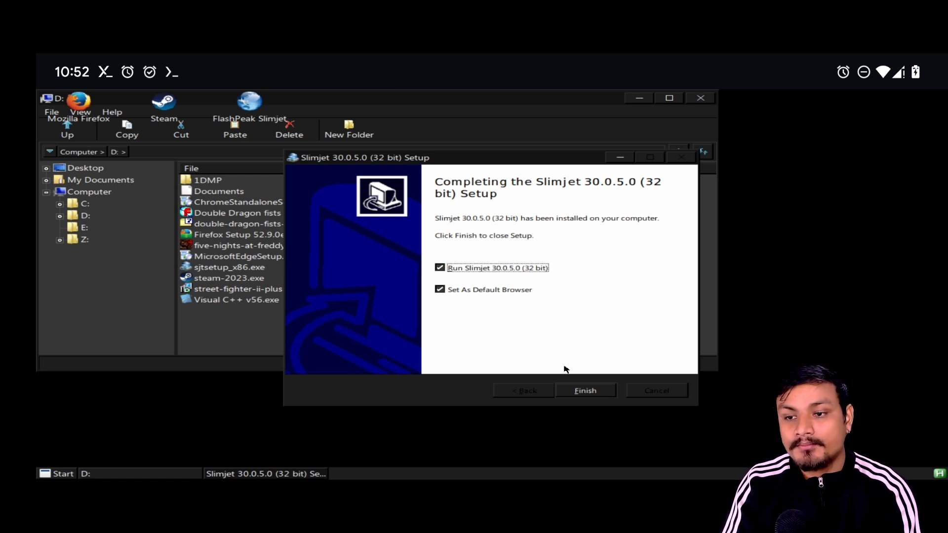
mouse_move(506, 302)
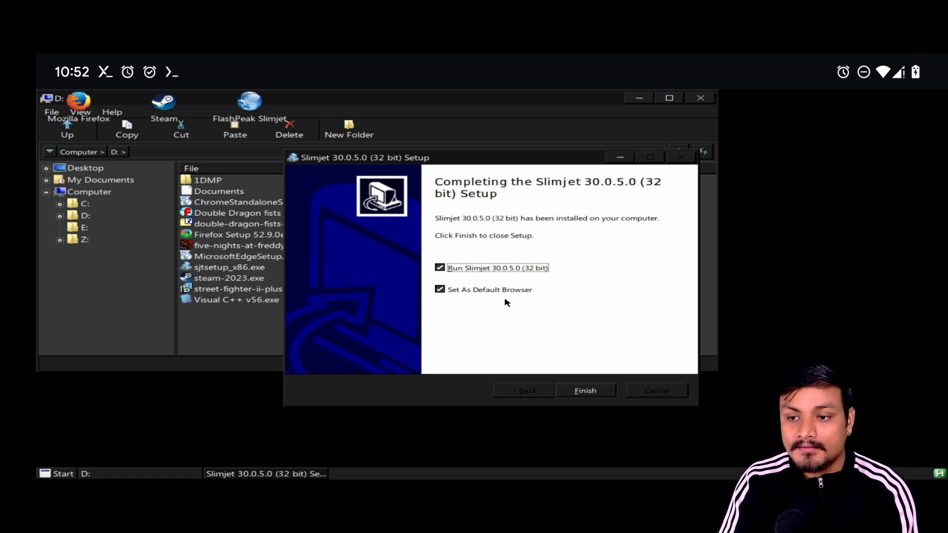
click(439, 290)
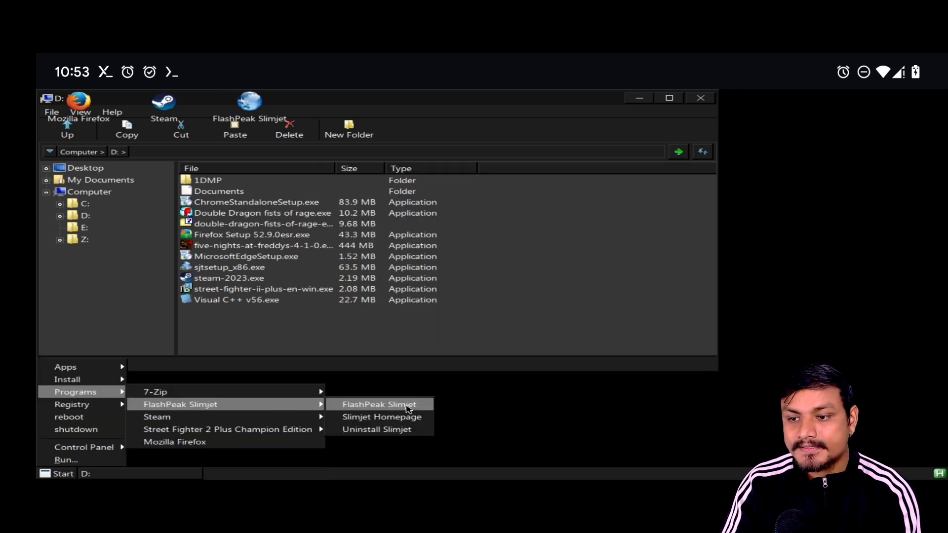
- Launch FlashPeak Slimjet from the Start menu programs
click(379, 405)
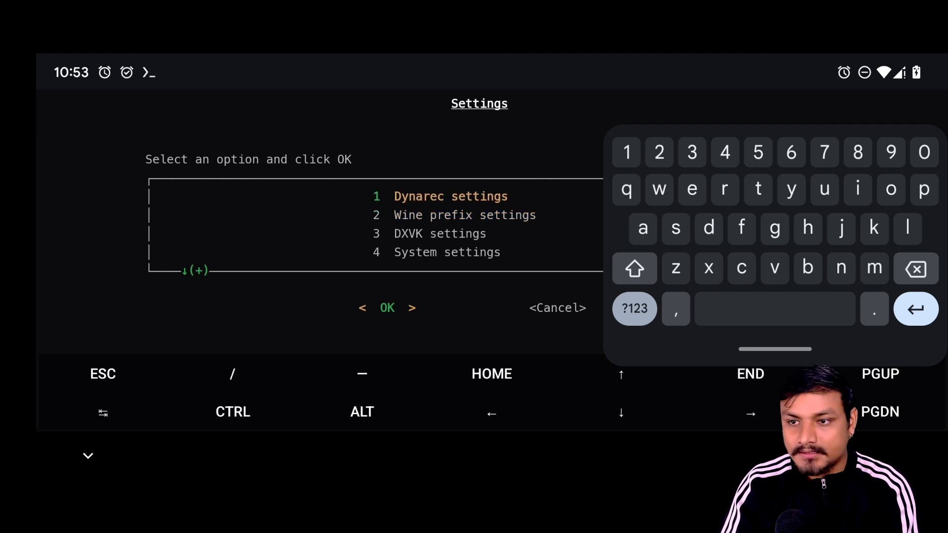
- Dismiss the Termux Settings menu and return to the Wine desktop
click(387, 307)
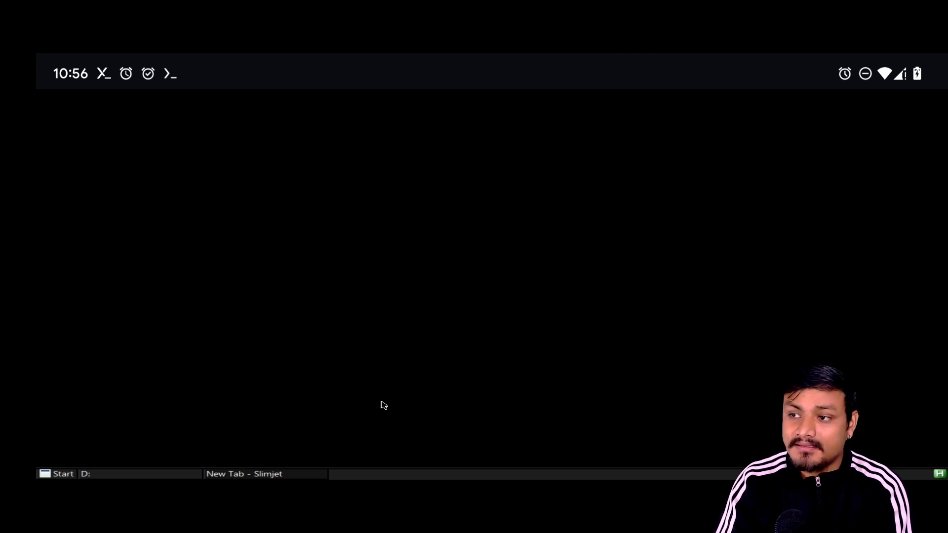
- Leave the blank Slimjet window for the Mobox Settings menu
click(244, 474)
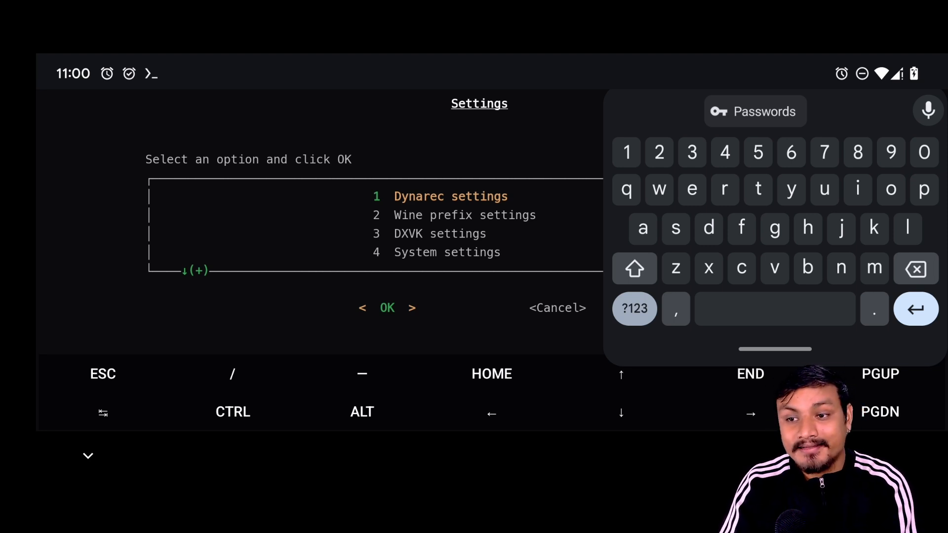
- Open Dynarec settings and submit the chosen preset number
click(387, 307)
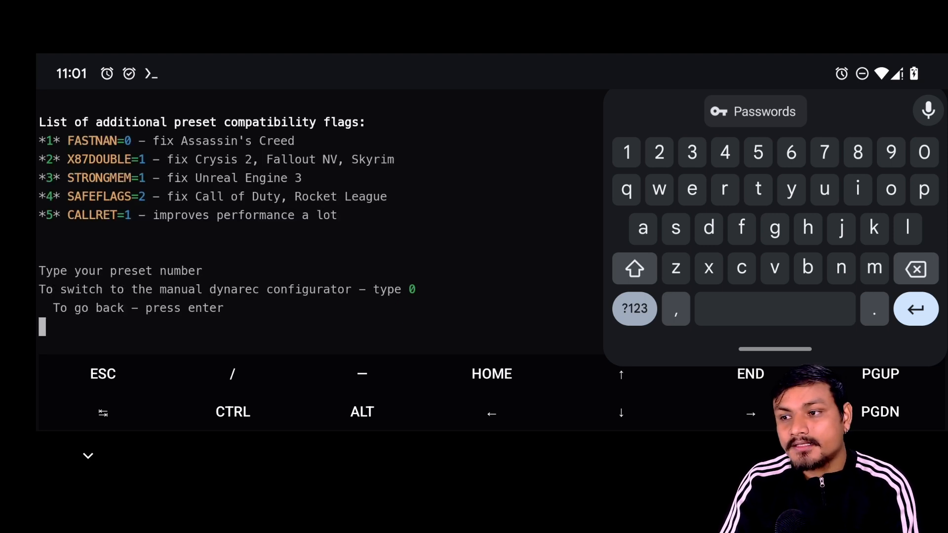
key(enter)
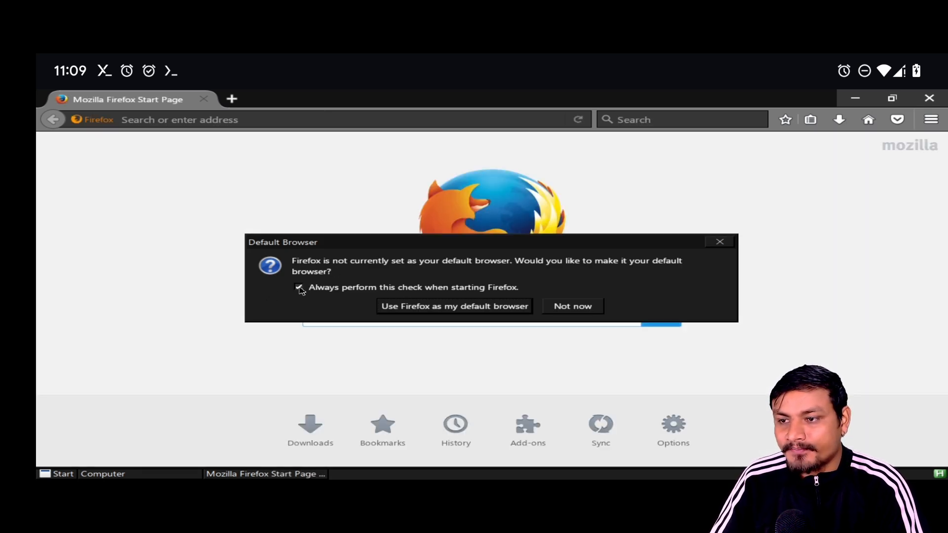
- Untick Firefox's 'Always perform this check' default-browser option
click(572, 307)
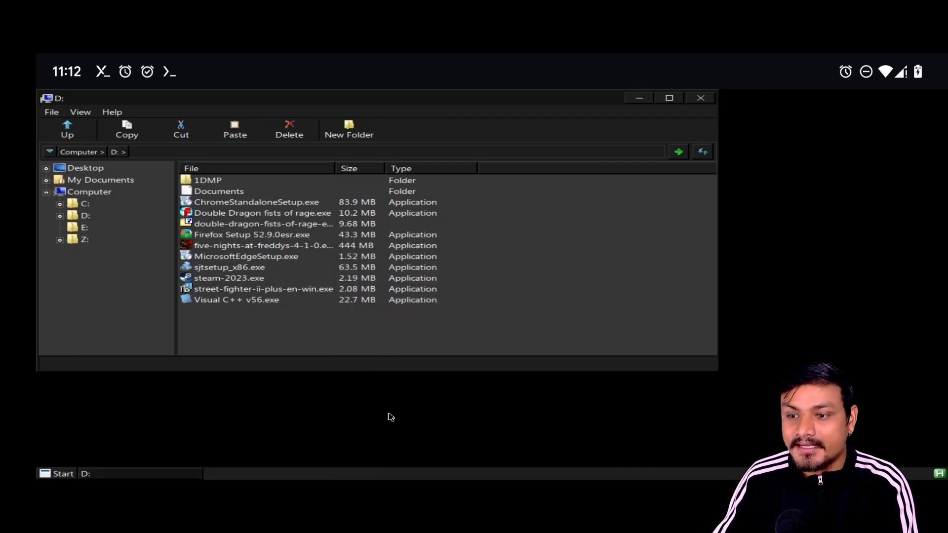
- Launch Steam from its shortcut and focus the sign-in account name field
double_click(229, 278)
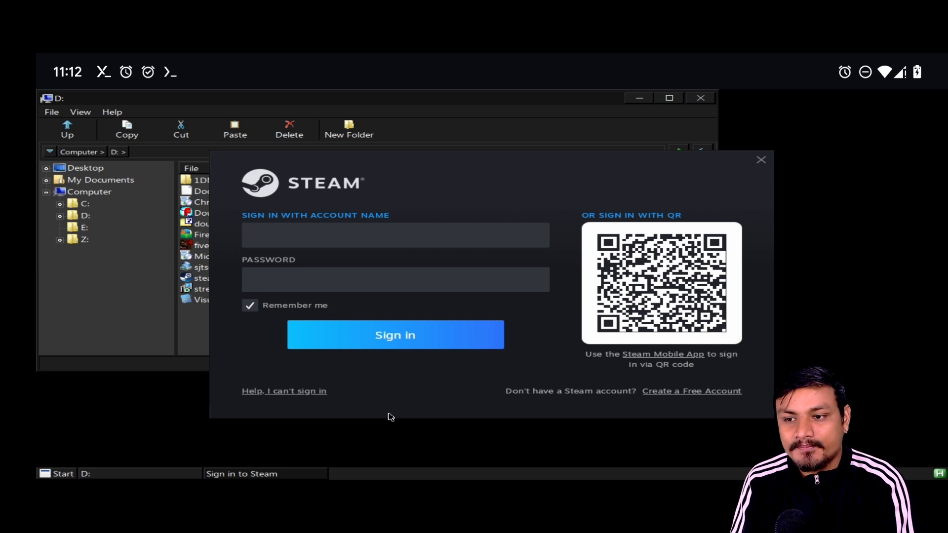
click(395, 235)
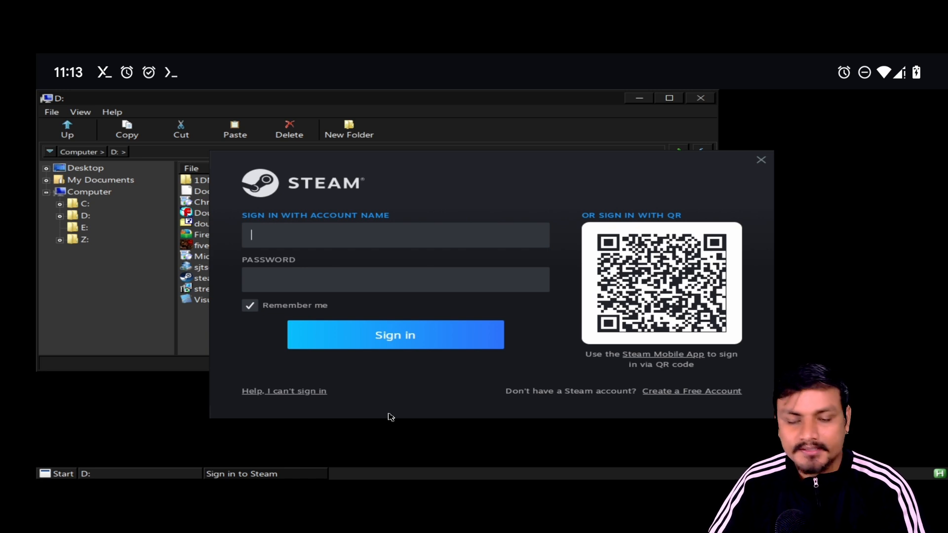
mouse_move(515, 112)
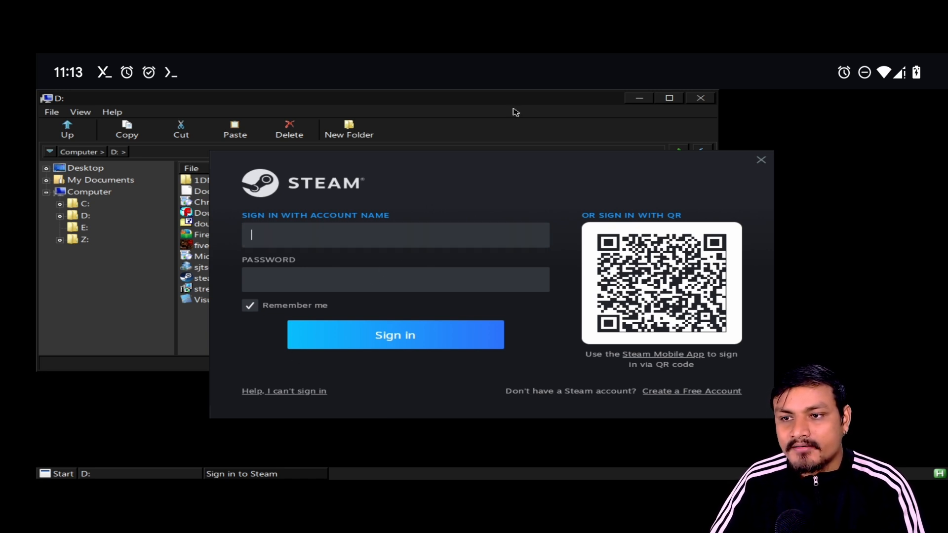